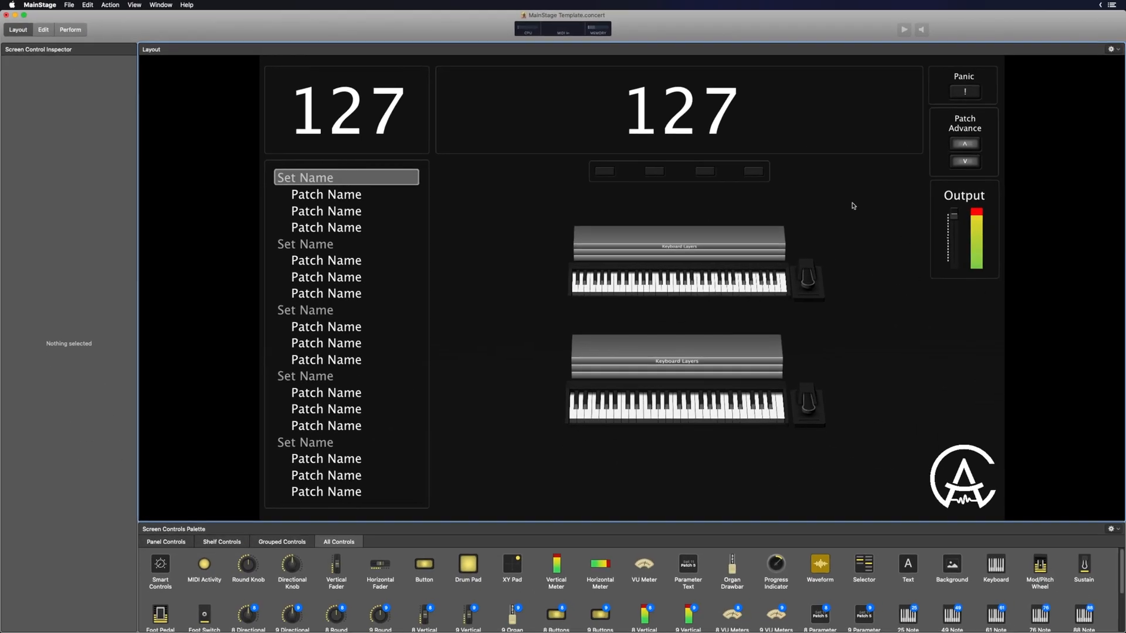
Assign the upper on-screen keyboard to Keystation 61 input on port 1, channel 1
click(43, 29)
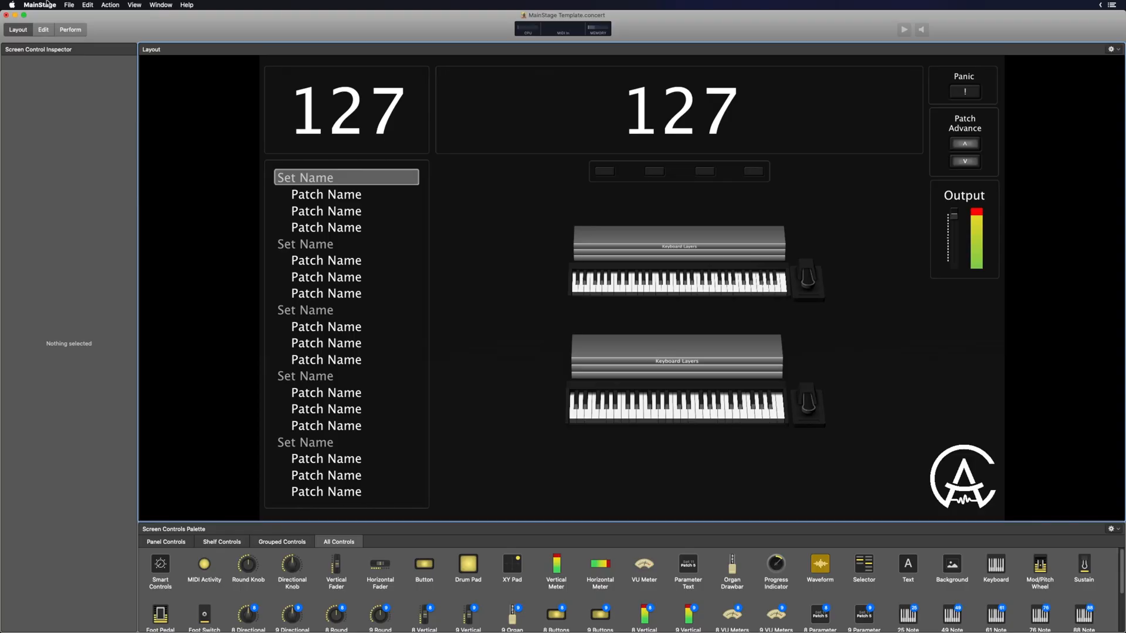
click(675, 280)
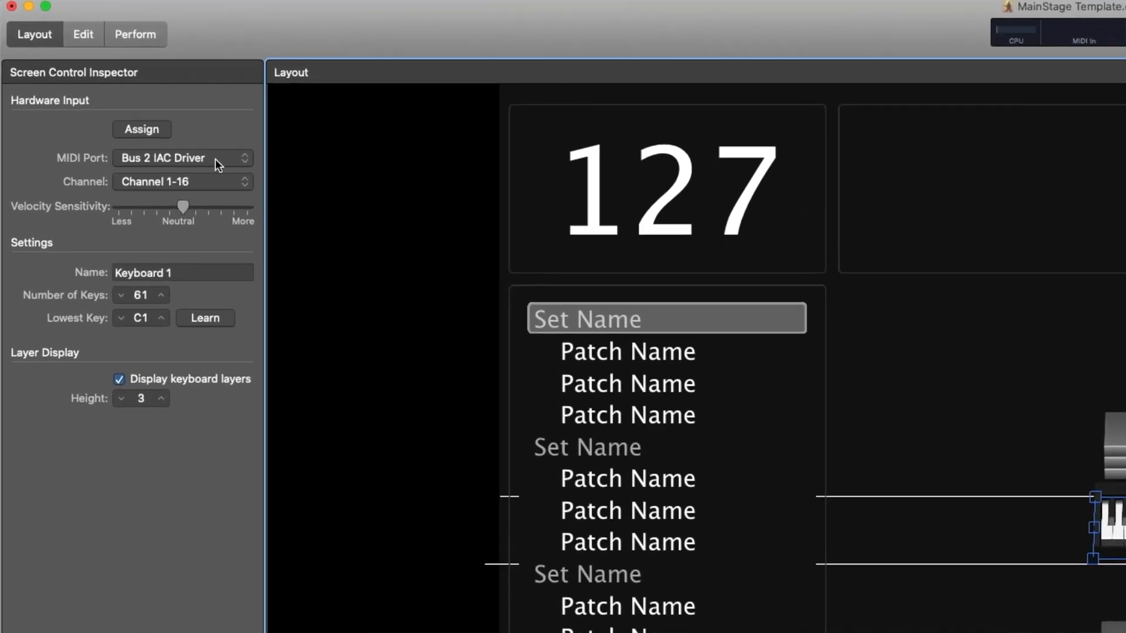
click(182, 158)
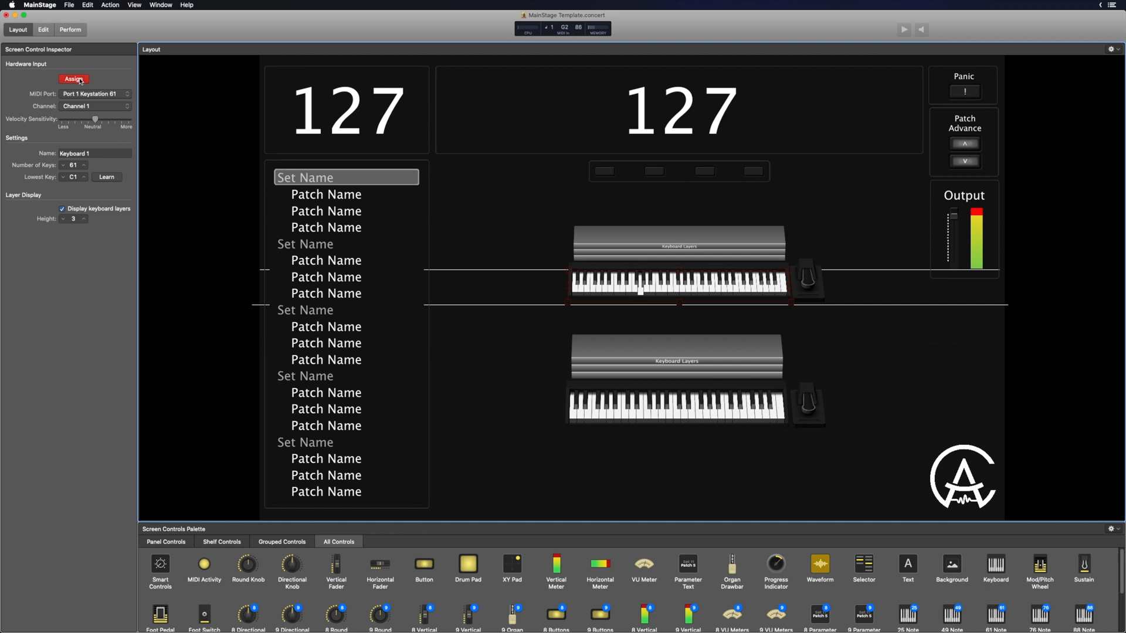
click(678, 280)
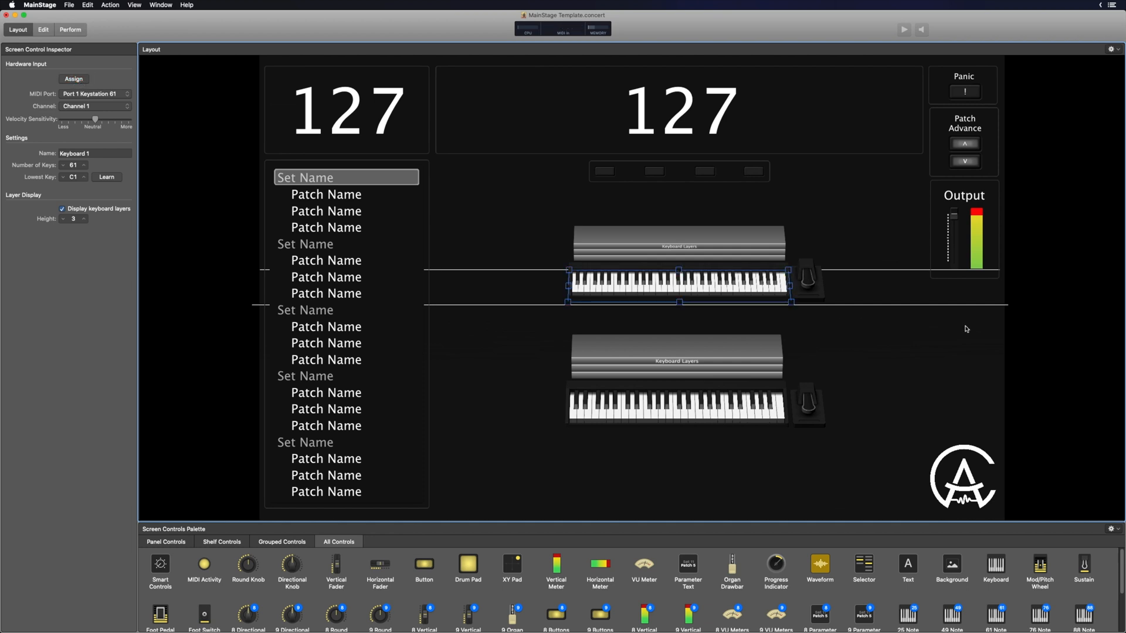
mouse_move(946, 71)
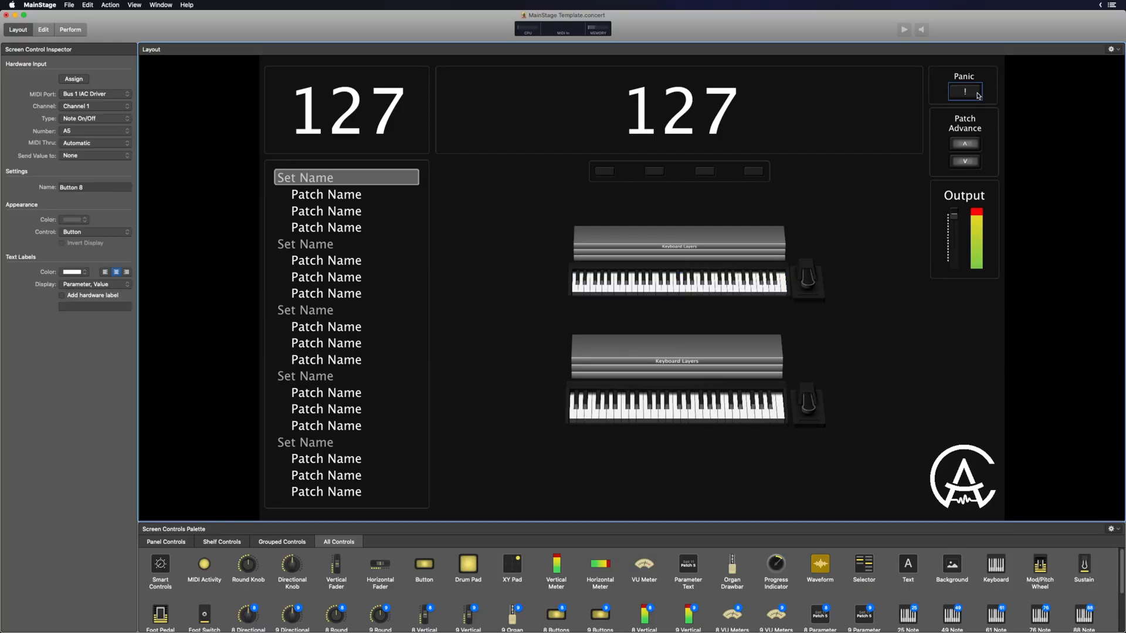
mouse_move(73, 79)
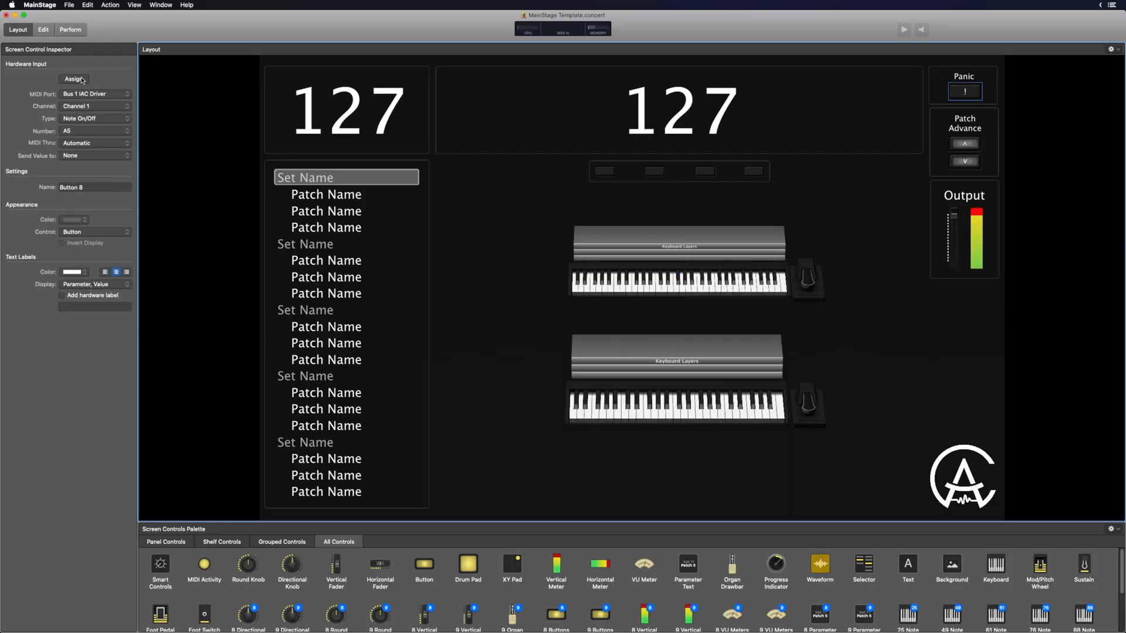
Map Keystation pads to the Panic, Patch Advance up and Patch Advance down buttons
click(73, 80)
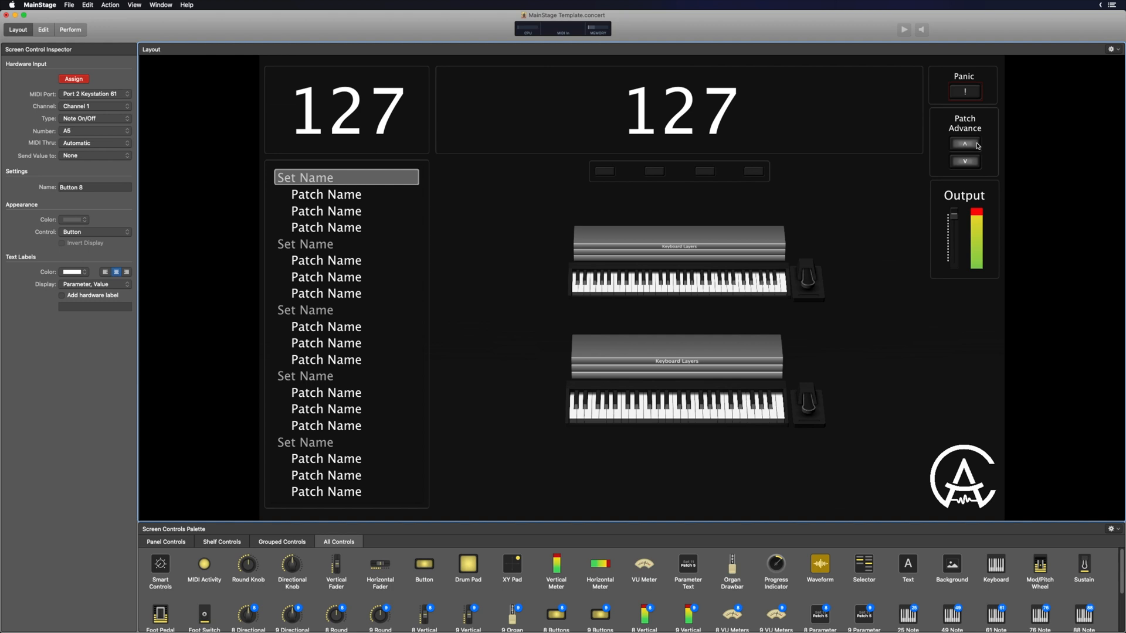
click(964, 143)
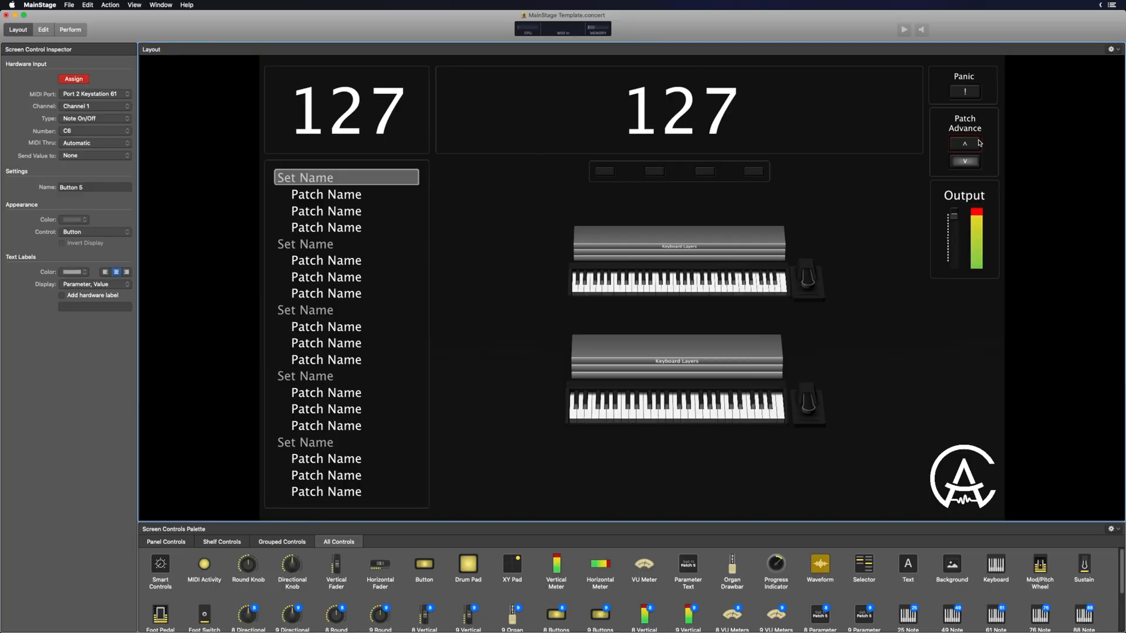
click(964, 161)
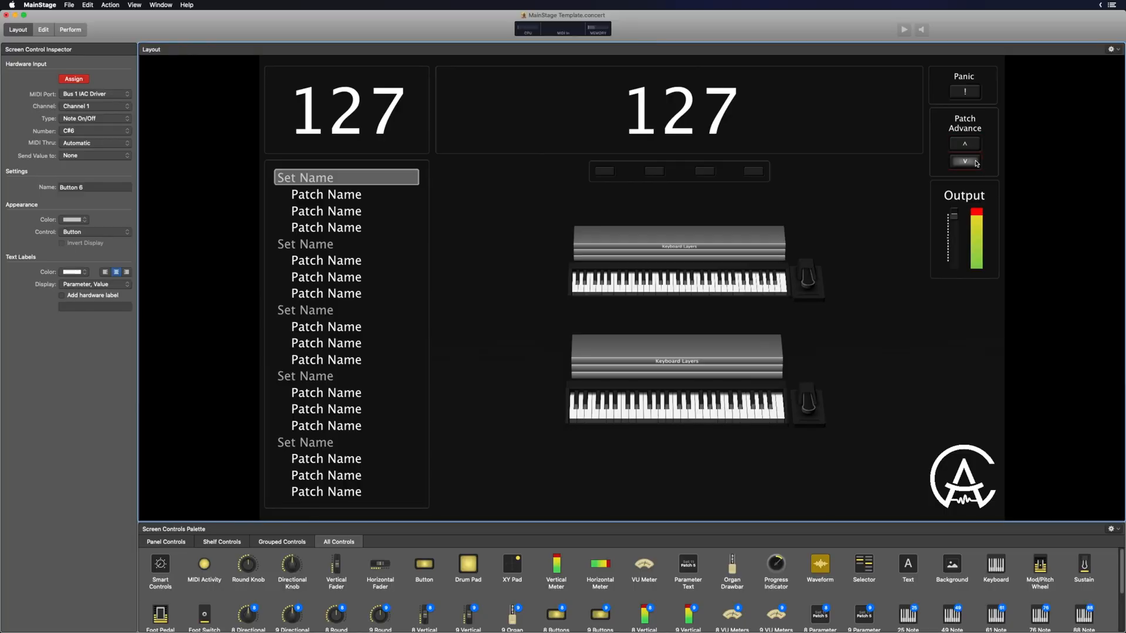
mouse_move(991, 164)
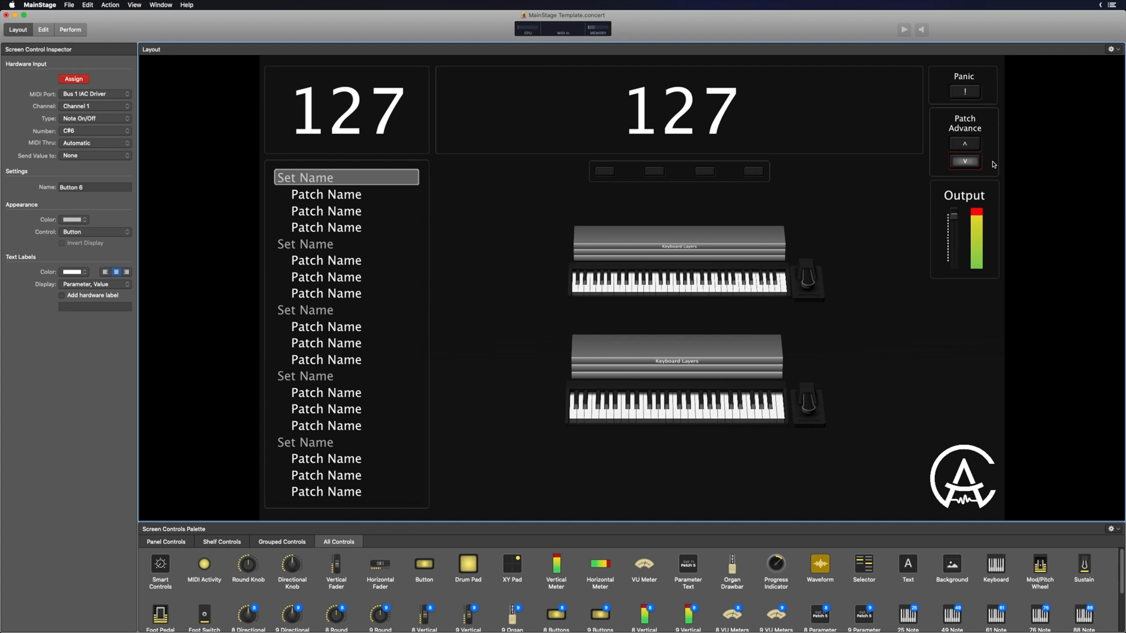
click(963, 161)
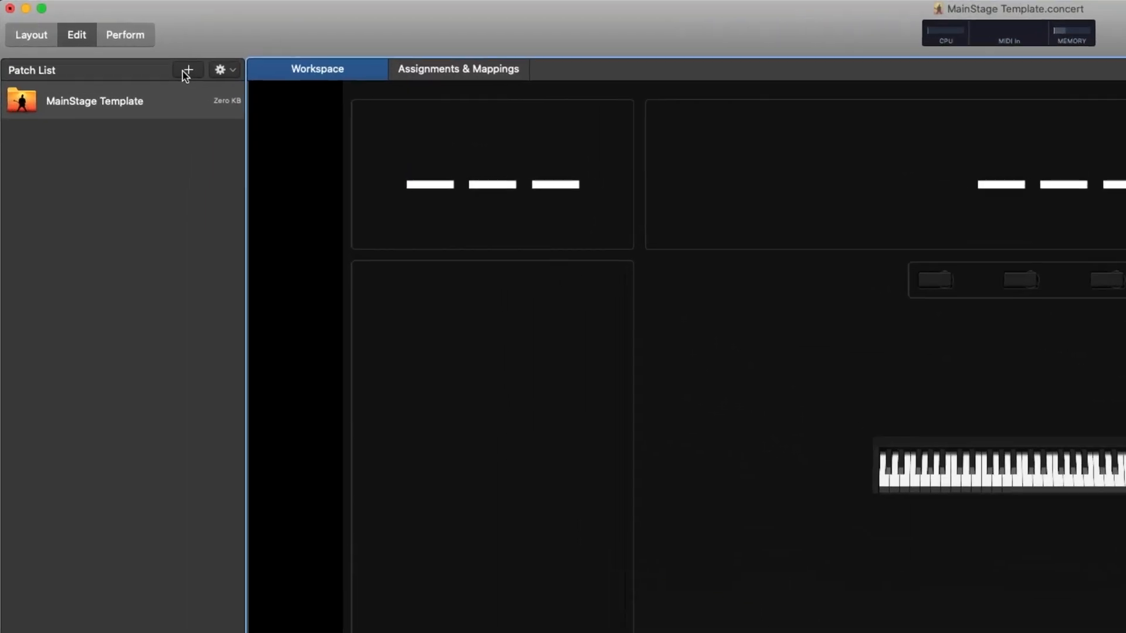
Add Untitled Patch, with program change 001 and transpose 0
click(188, 70)
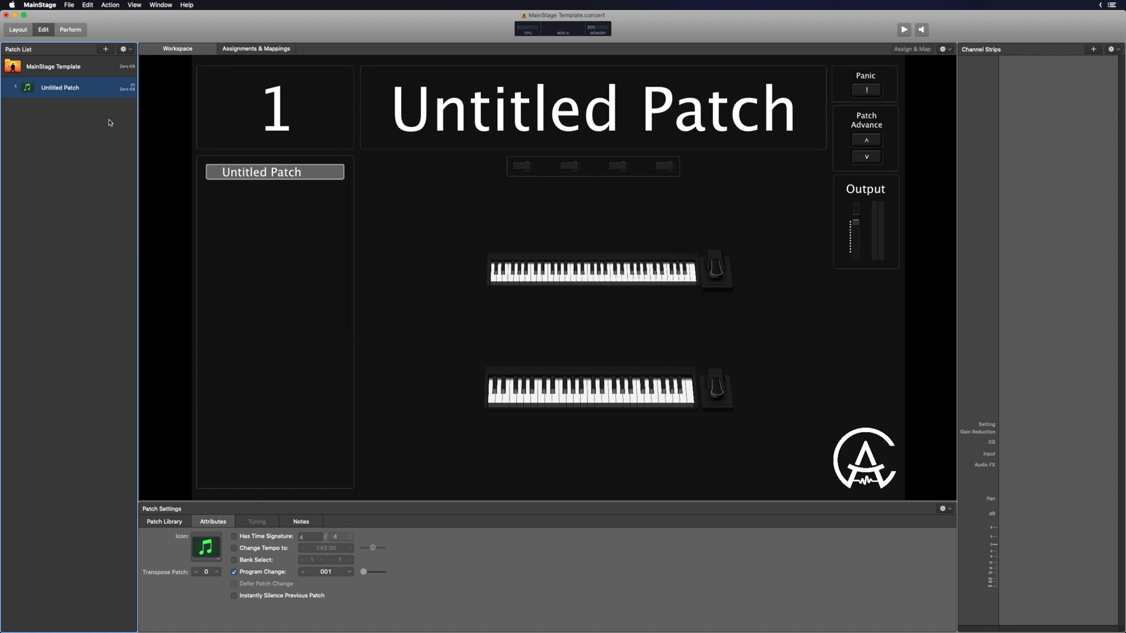
mouse_move(616, 51)
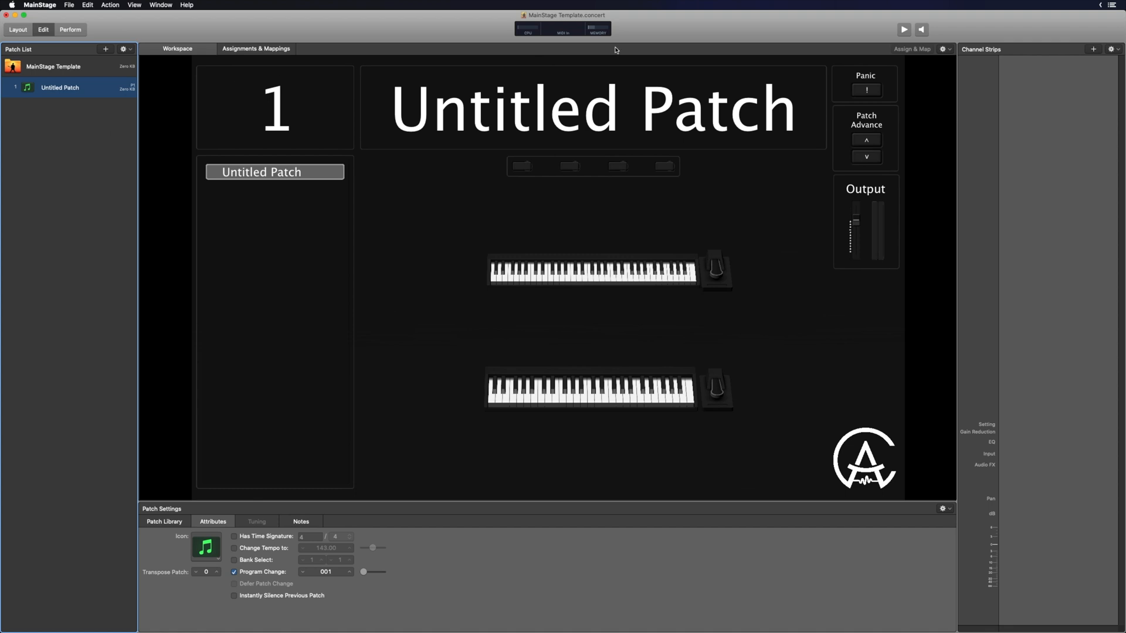
mouse_move(993, 58)
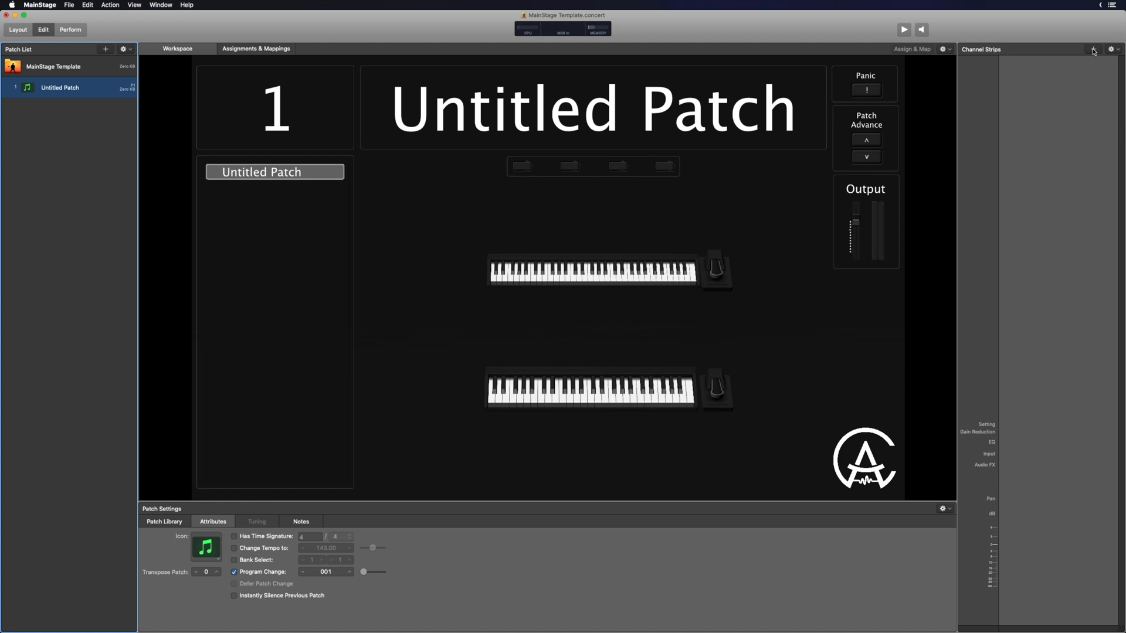
mouse_move(1094, 49)
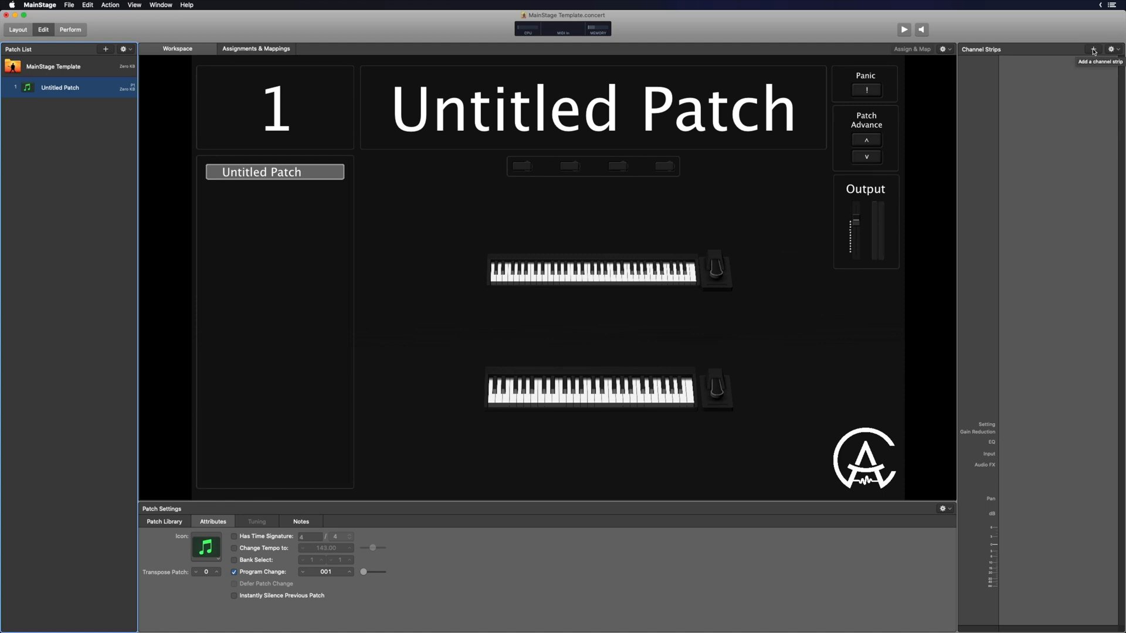
Open the New Channel Strip dialog: Software Instrument, Keyboard 1 input, Output 1-2
click(1094, 48)
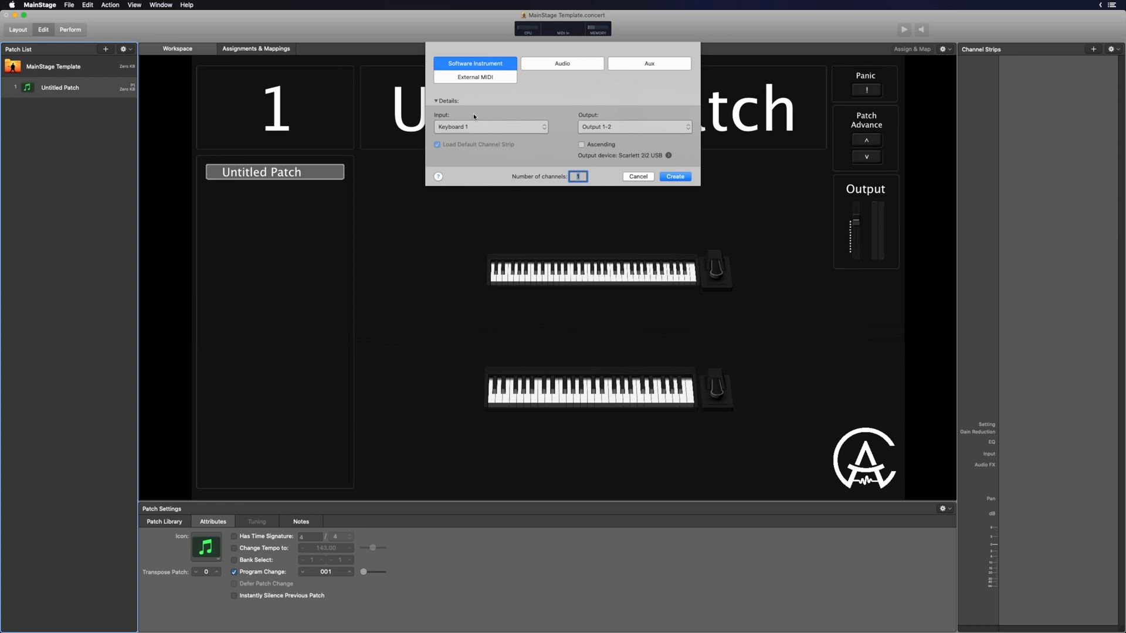
mouse_move(550, 135)
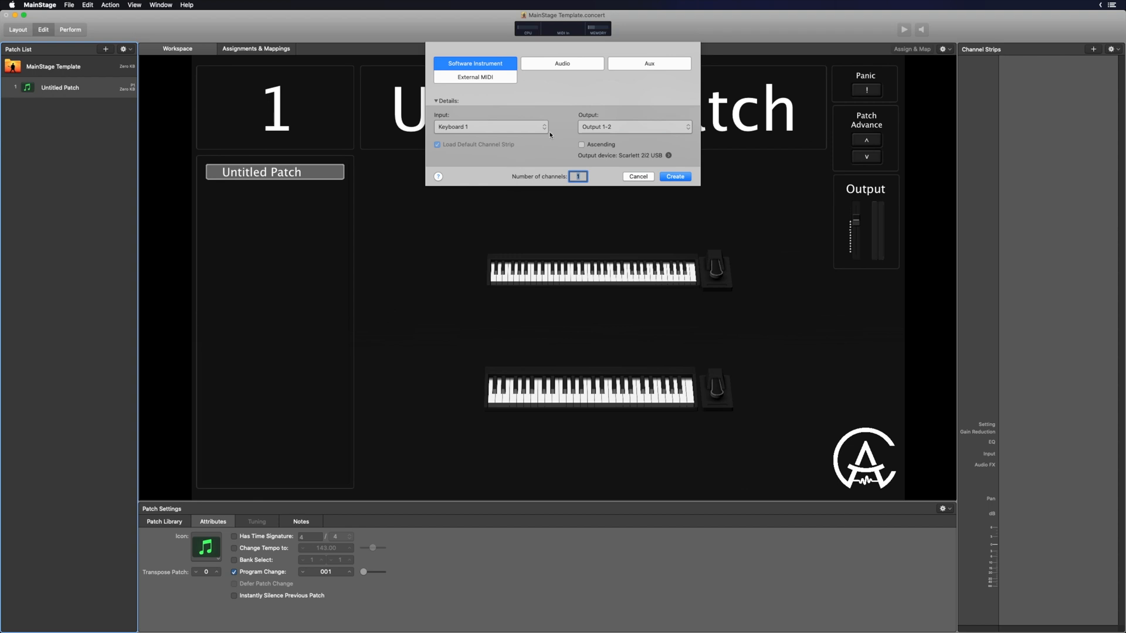
mouse_move(608, 116)
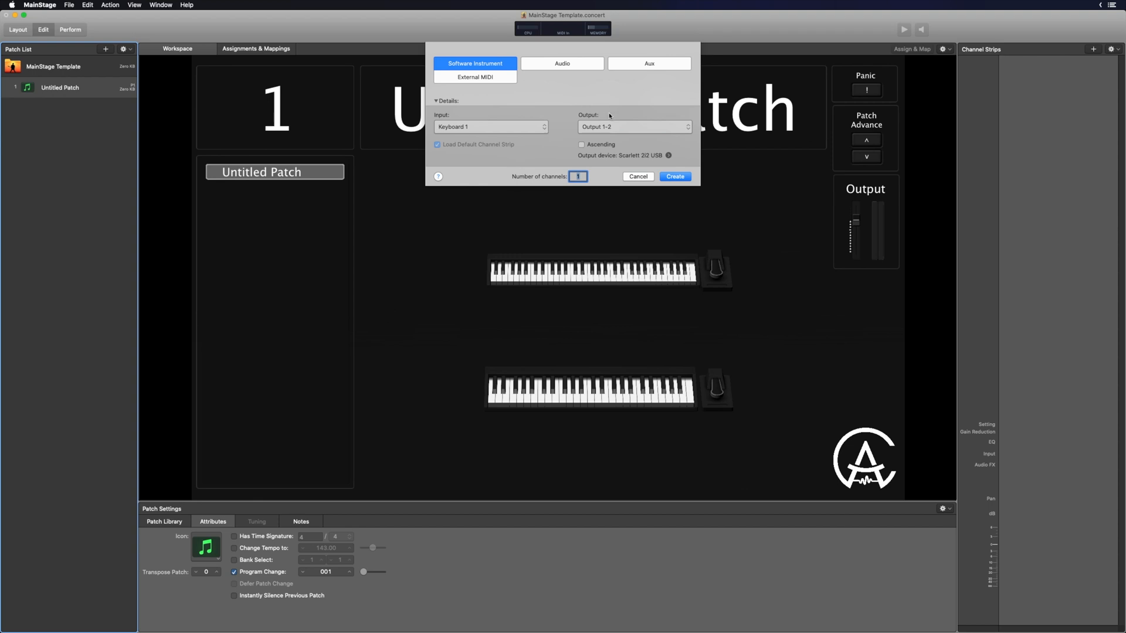
mouse_move(622, 115)
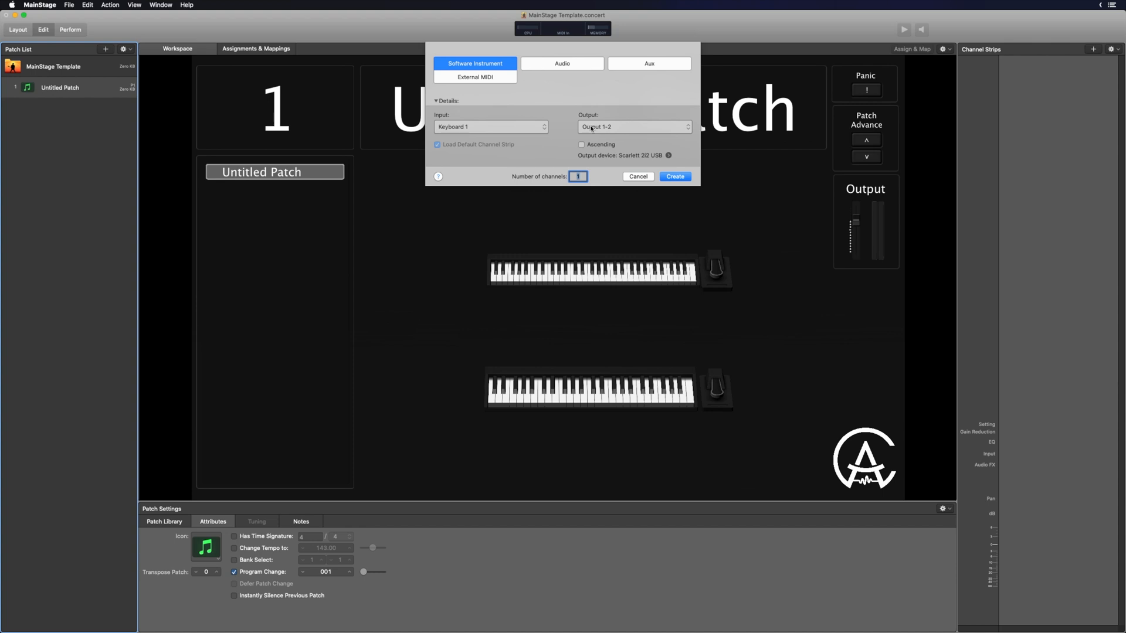
mouse_move(659, 128)
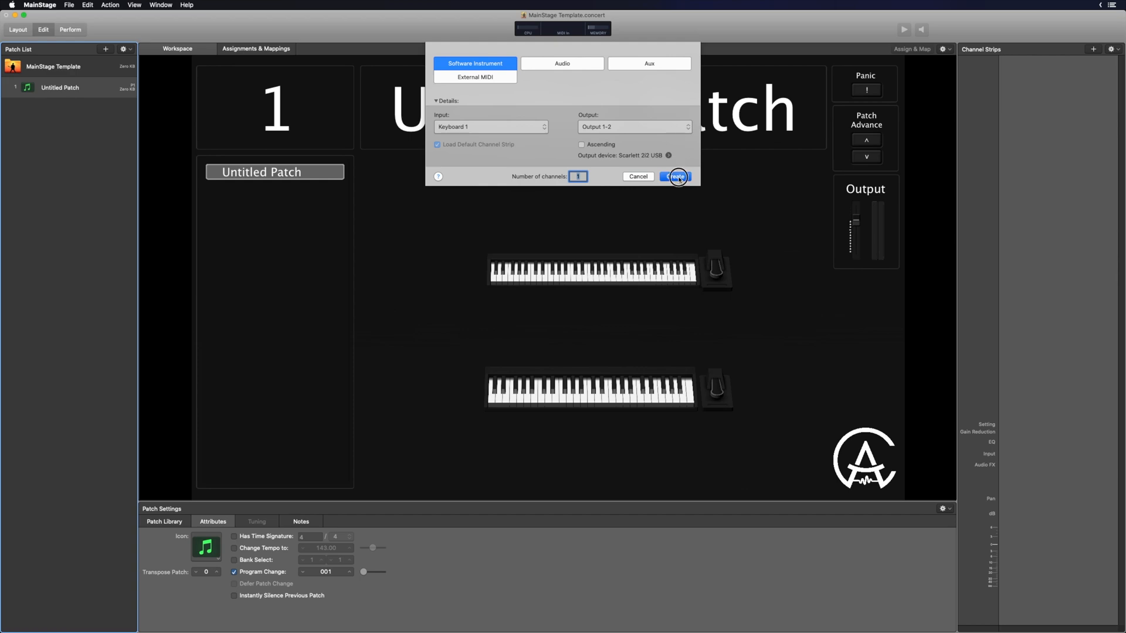
Create software instrument strip Inst 1 on the upper keyboard, outputting to 1-2
click(675, 176)
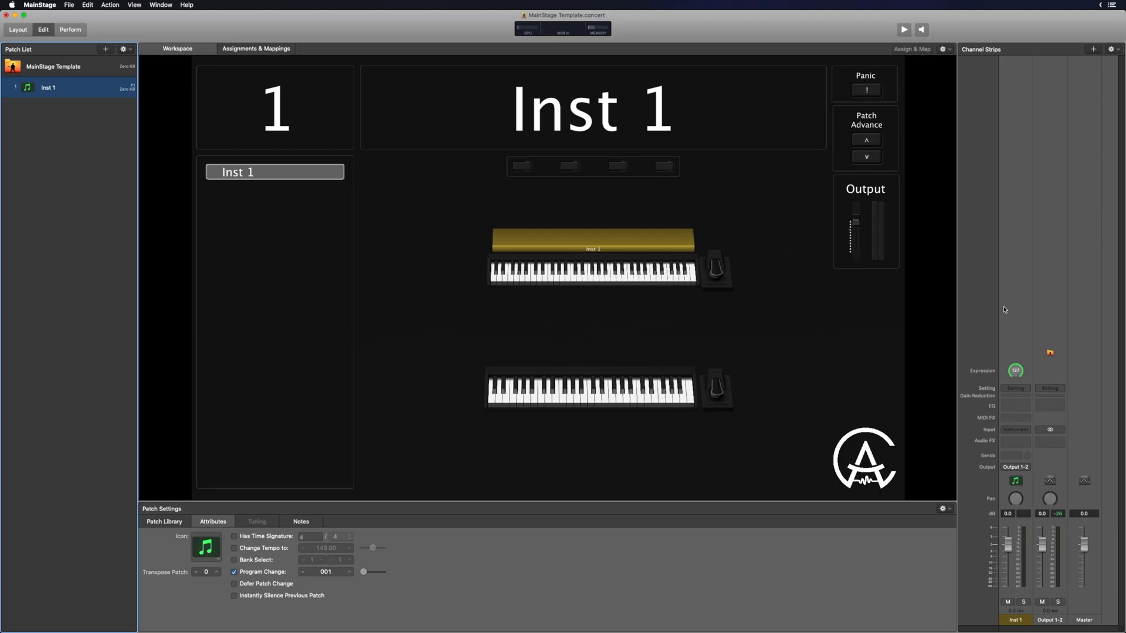
mouse_move(1021, 241)
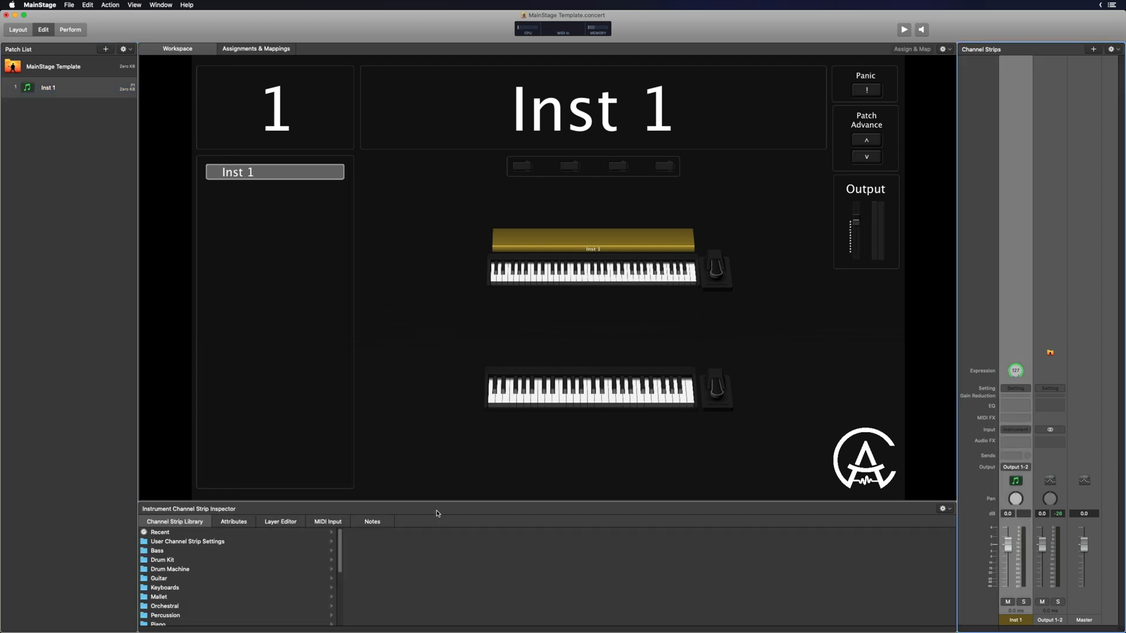
mouse_move(212, 584)
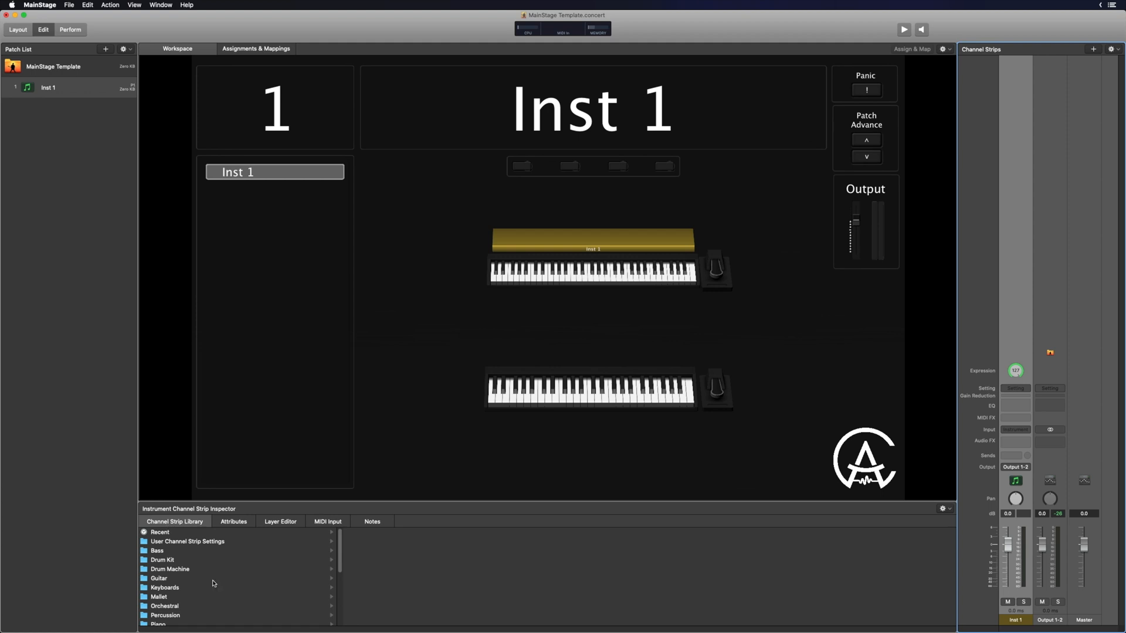
mouse_move(233, 572)
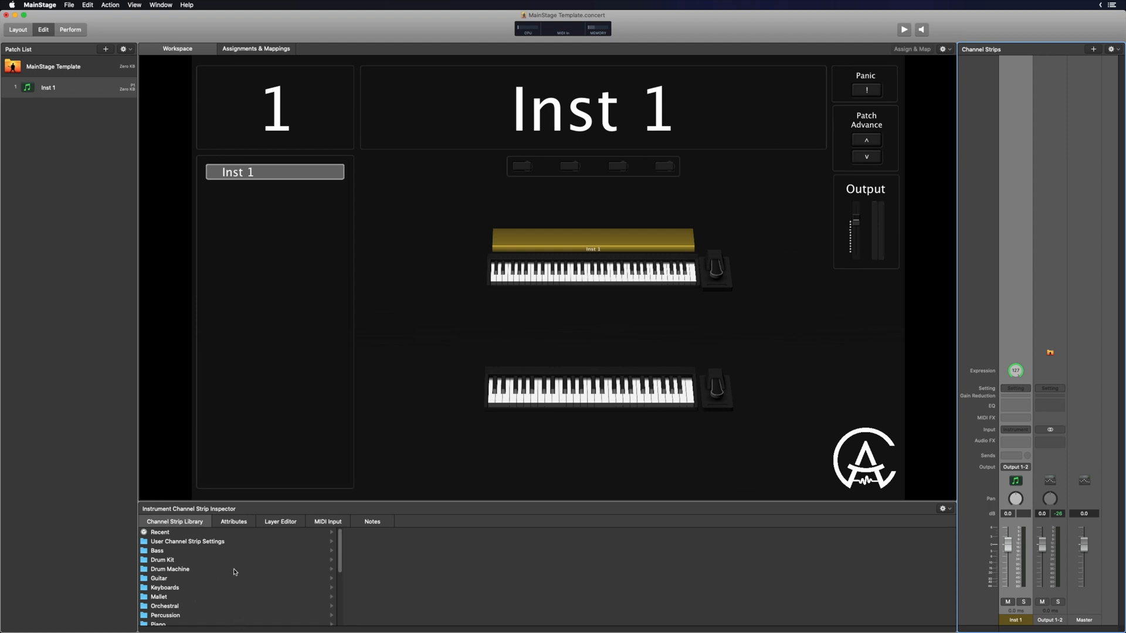
mouse_move(204, 563)
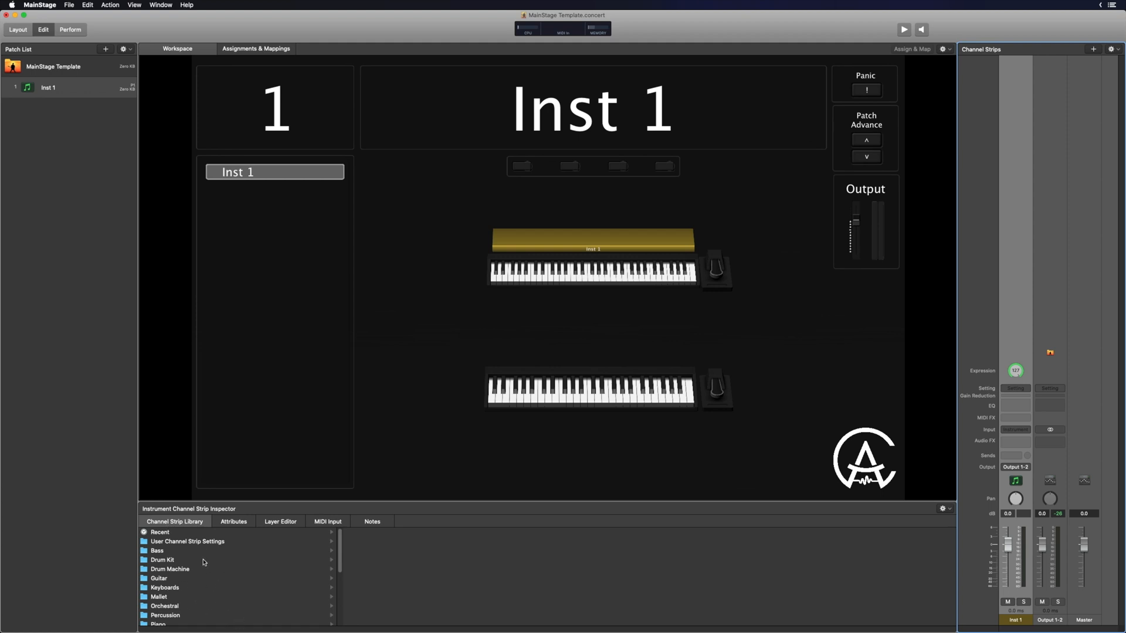
mouse_move(301, 595)
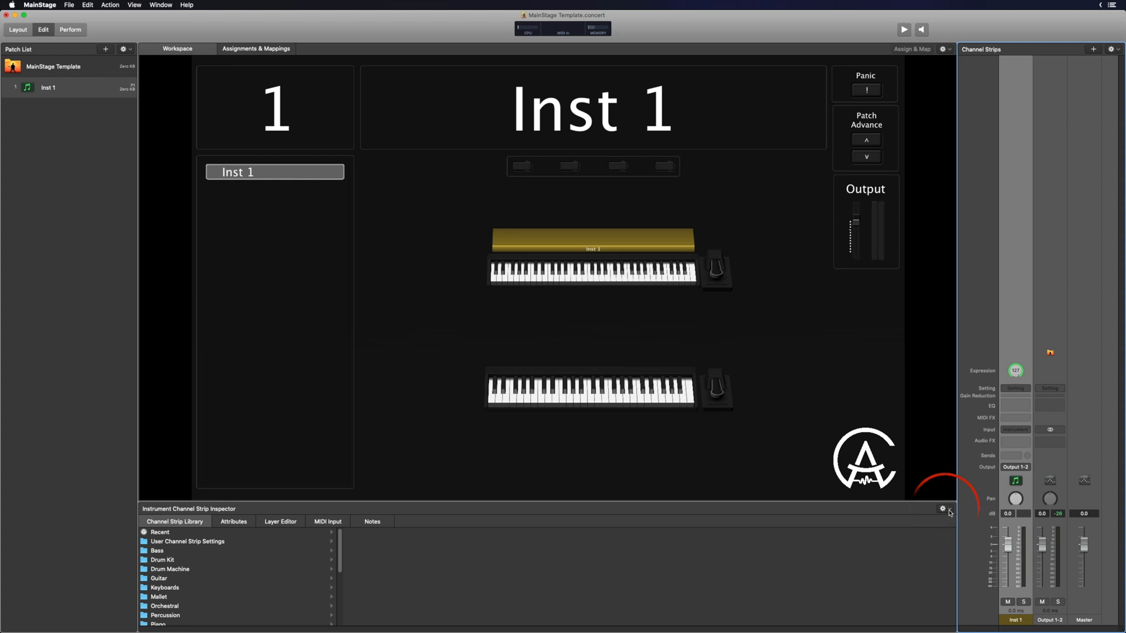
Search the channel strip library by name to load Grand Piano
click(943, 509)
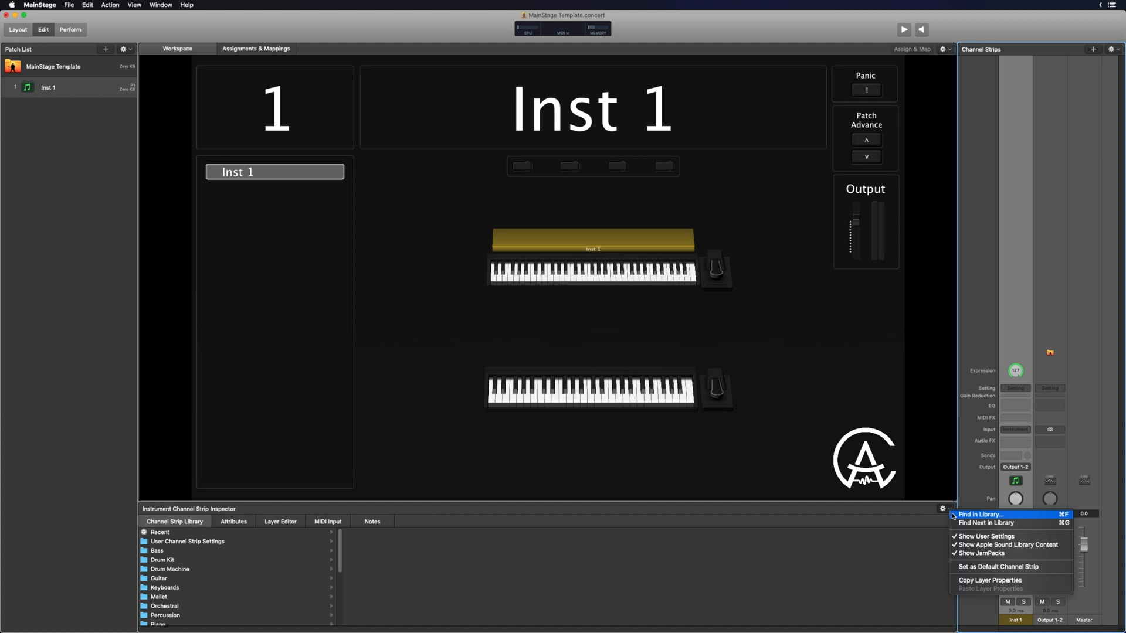
click(980, 514)
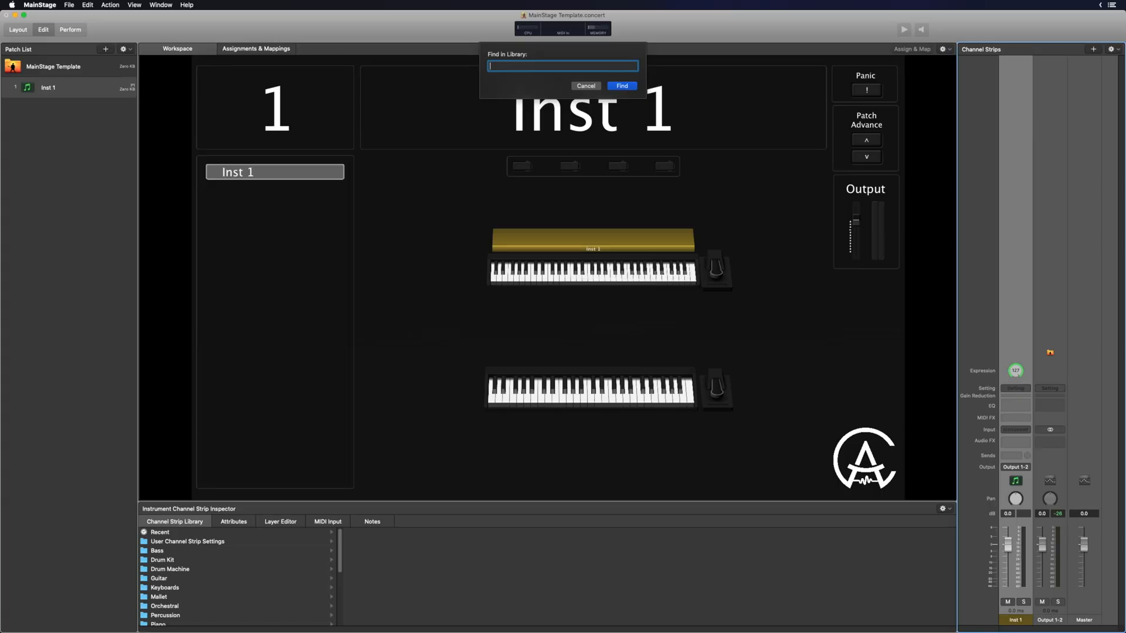
text(p)
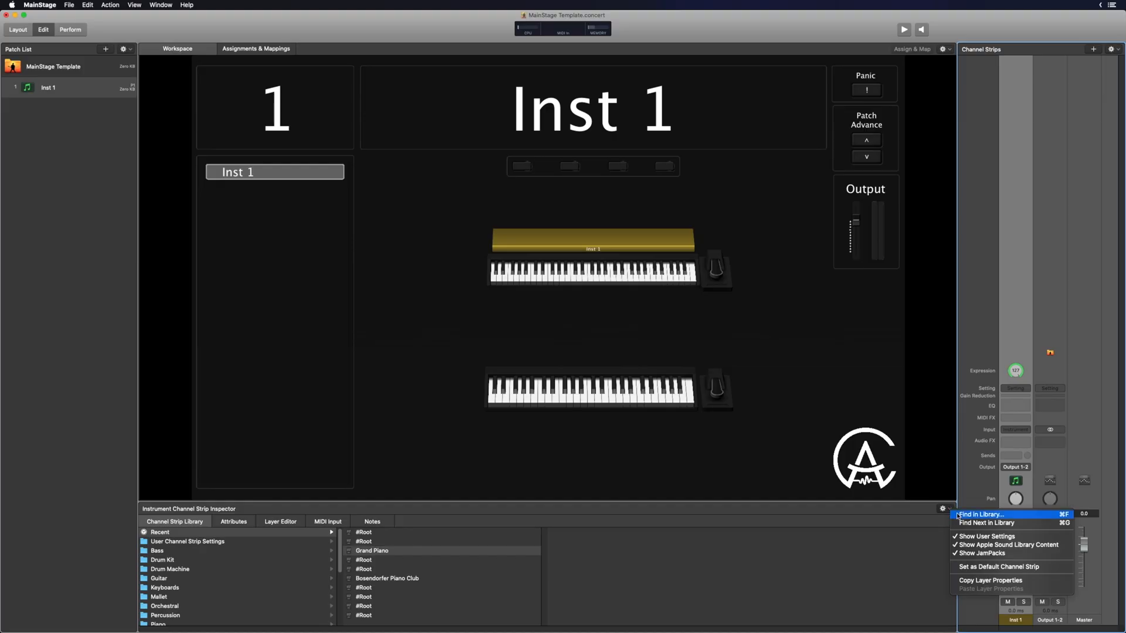
mouse_move(986, 523)
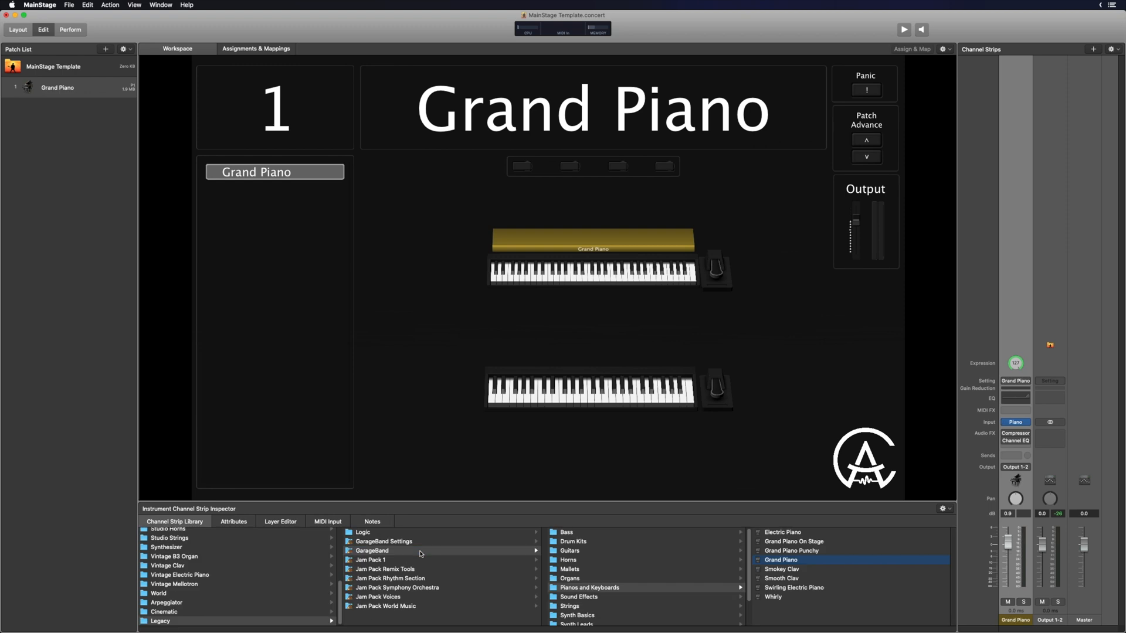
mouse_move(888, 561)
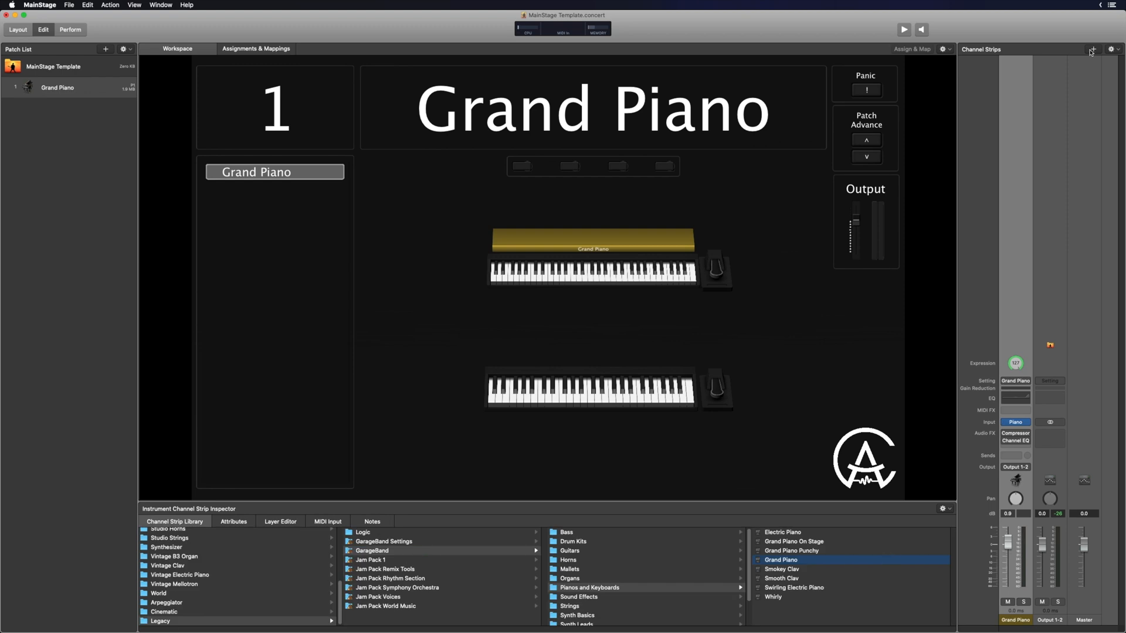
Create a second software instrument channel strip, Inst 2
click(1092, 49)
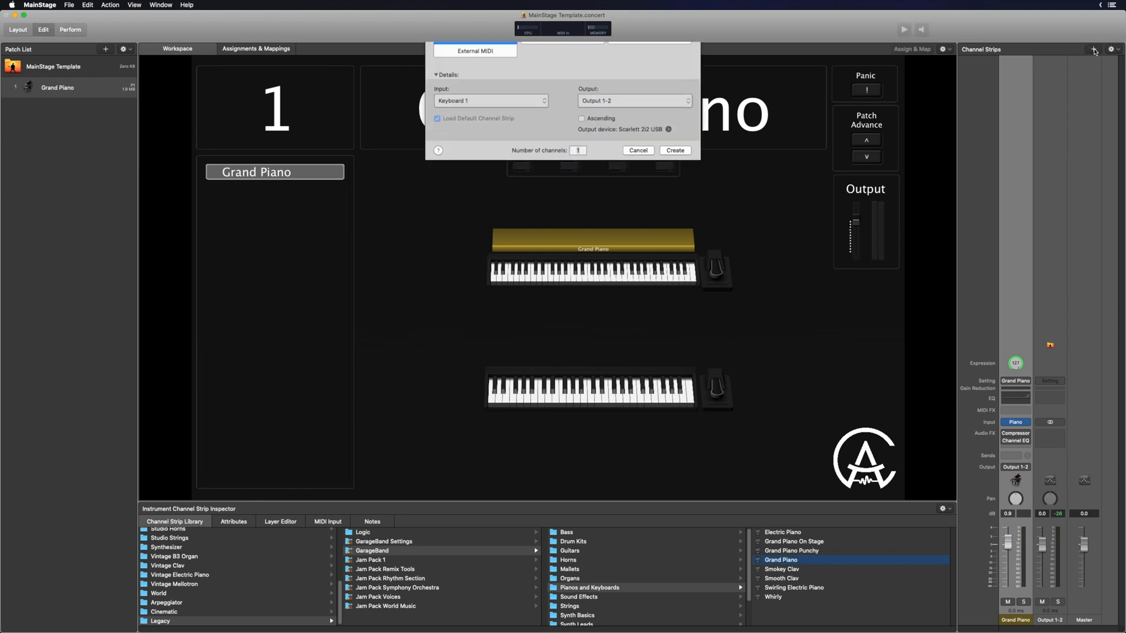
click(474, 64)
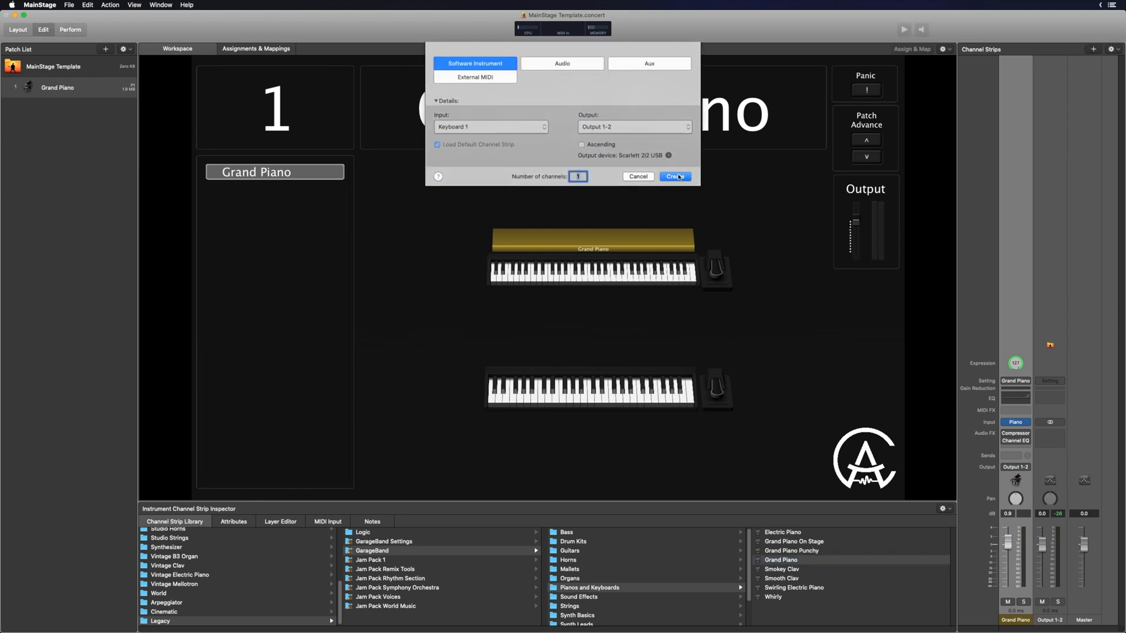
click(674, 176)
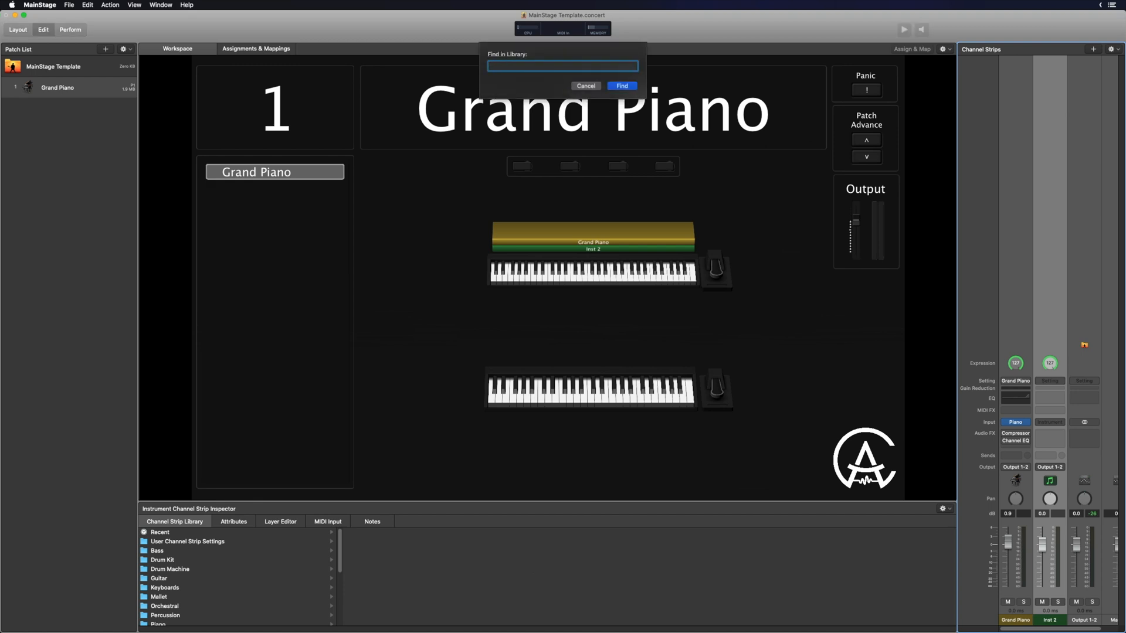
Search the library for 'strings' and load Full Strings onto Inst 2
text(a)
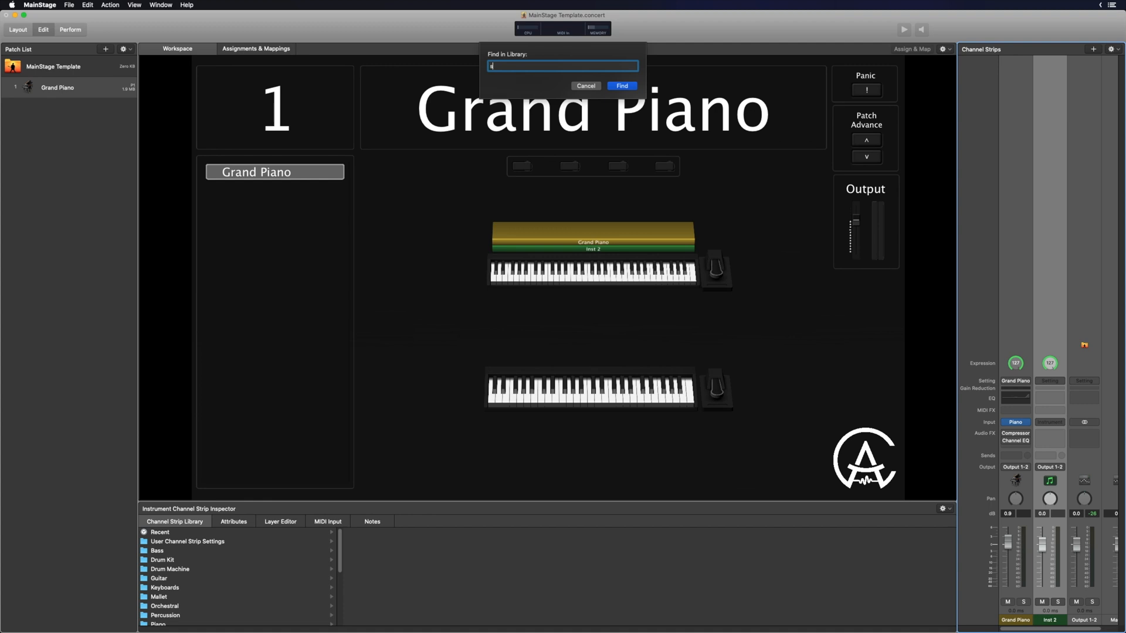
text(strings)
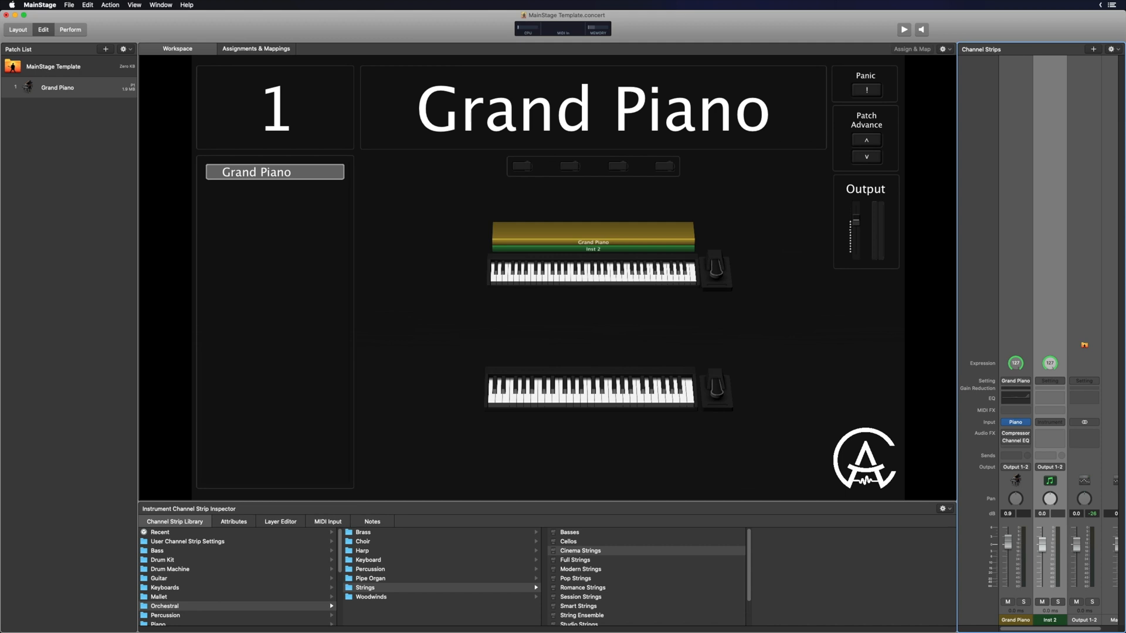
click(575, 559)
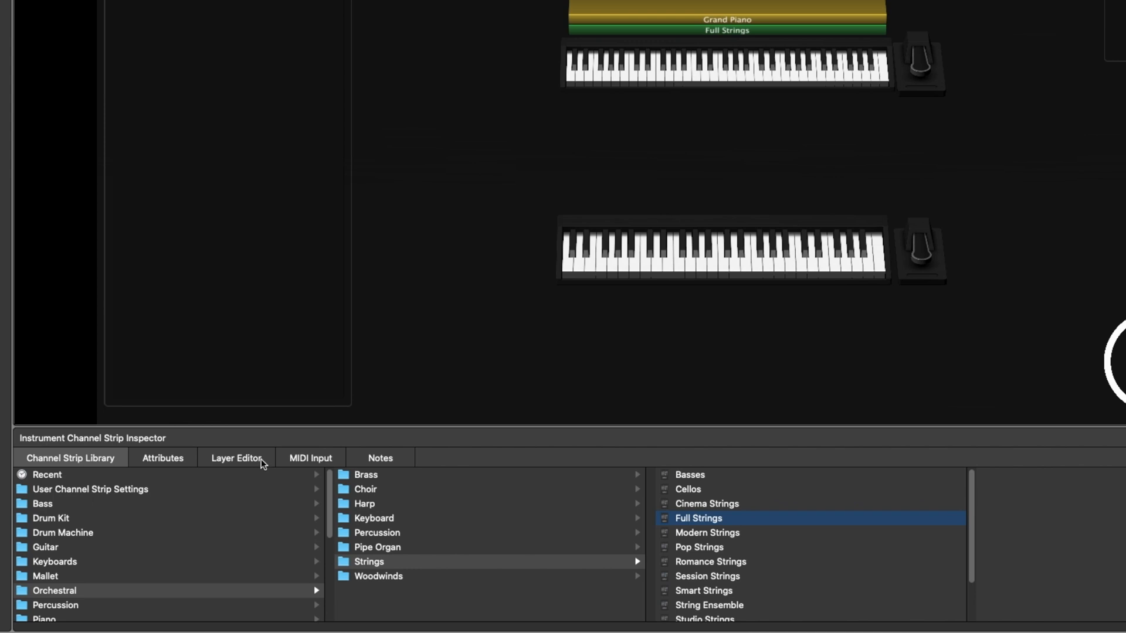
mouse_move(266, 464)
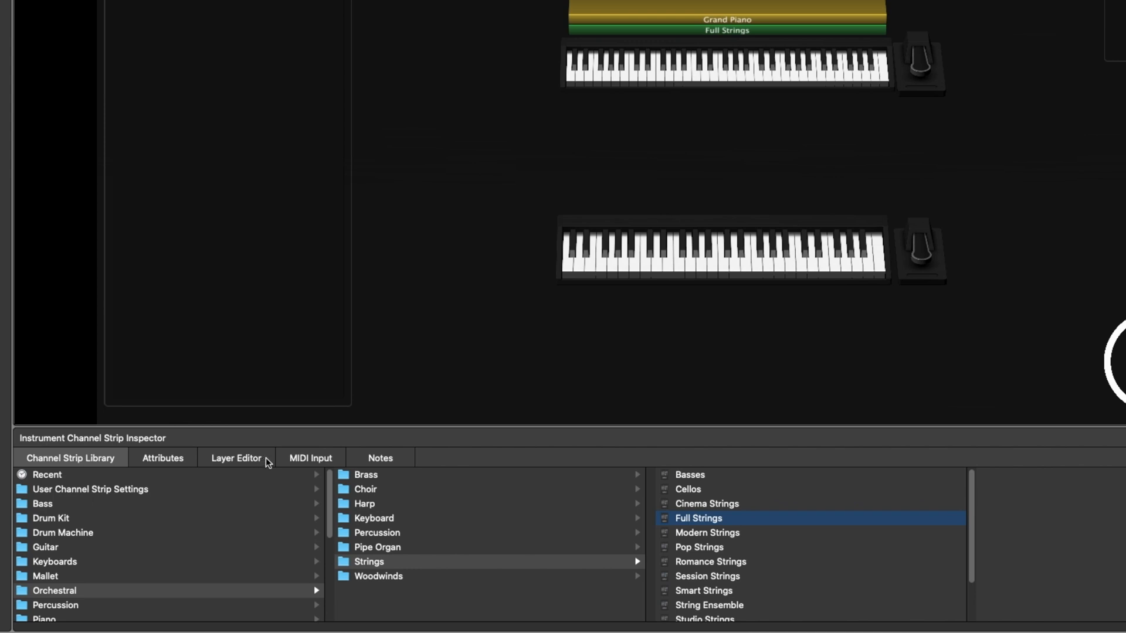
In the Layer Editor, drag the Full Strings top key from G8 down to E8
click(236, 458)
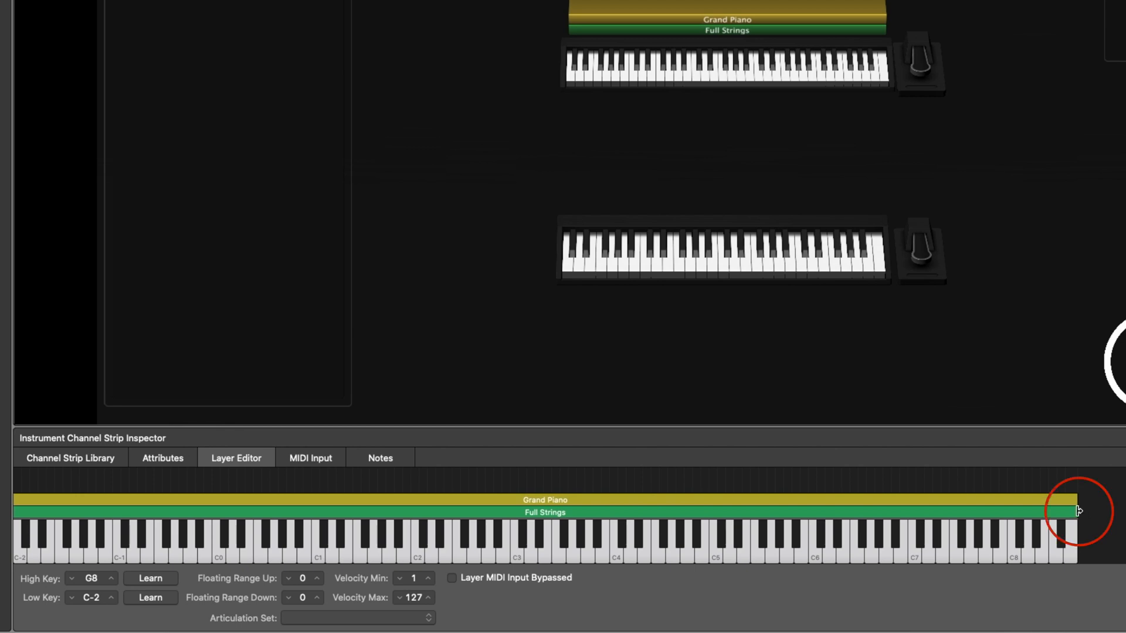
click(1075, 511)
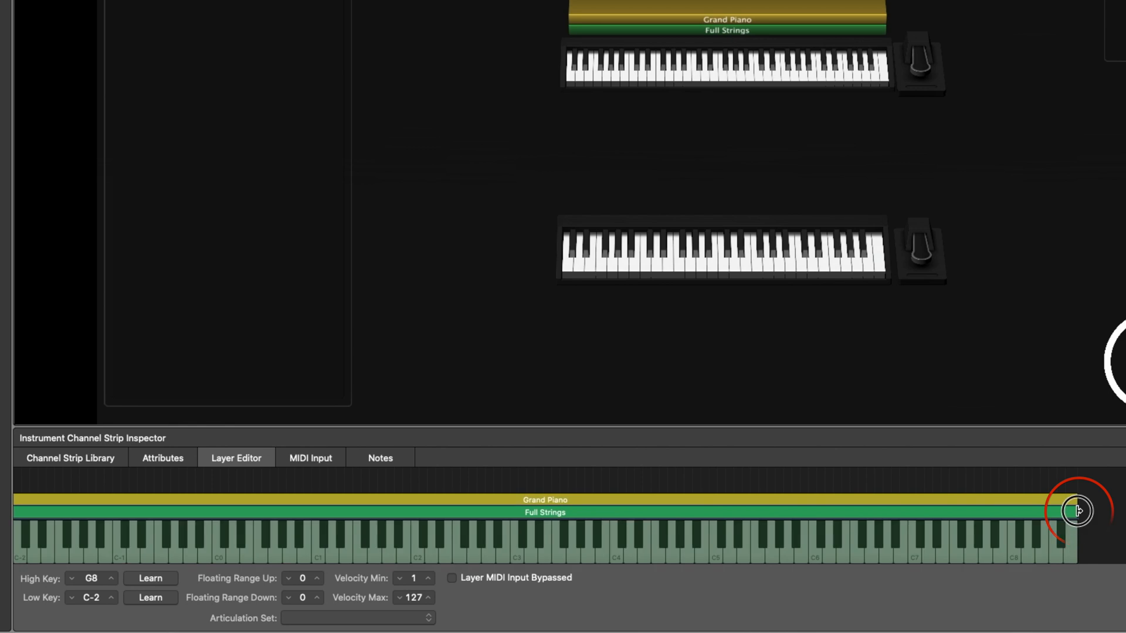
drag(1077, 512, 1045, 517)
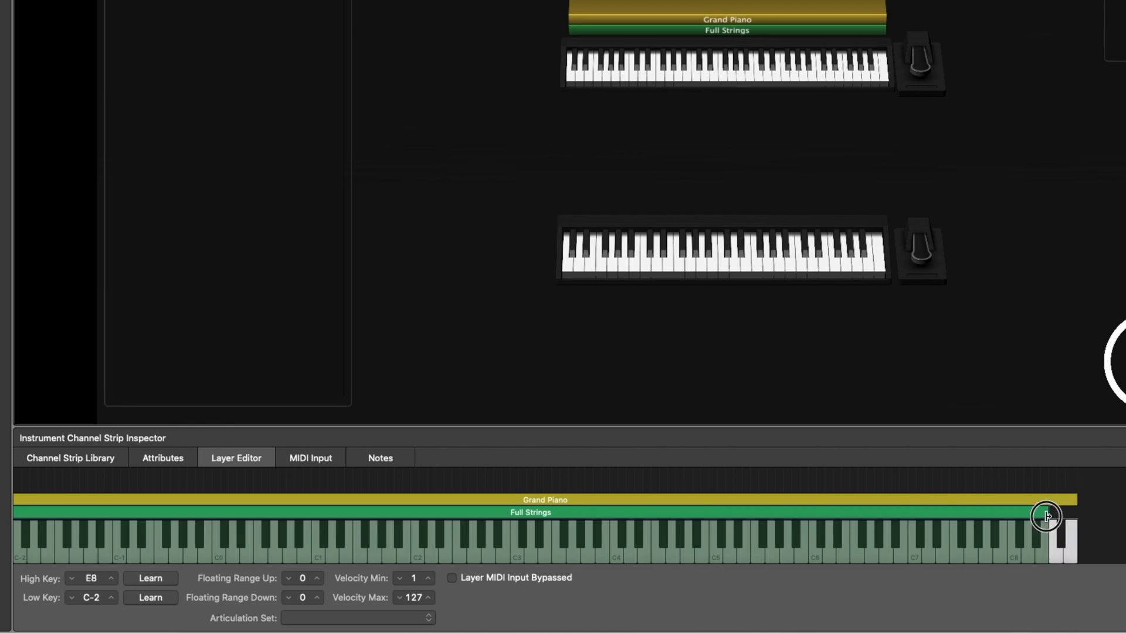
drag(1046, 516, 1018, 493)
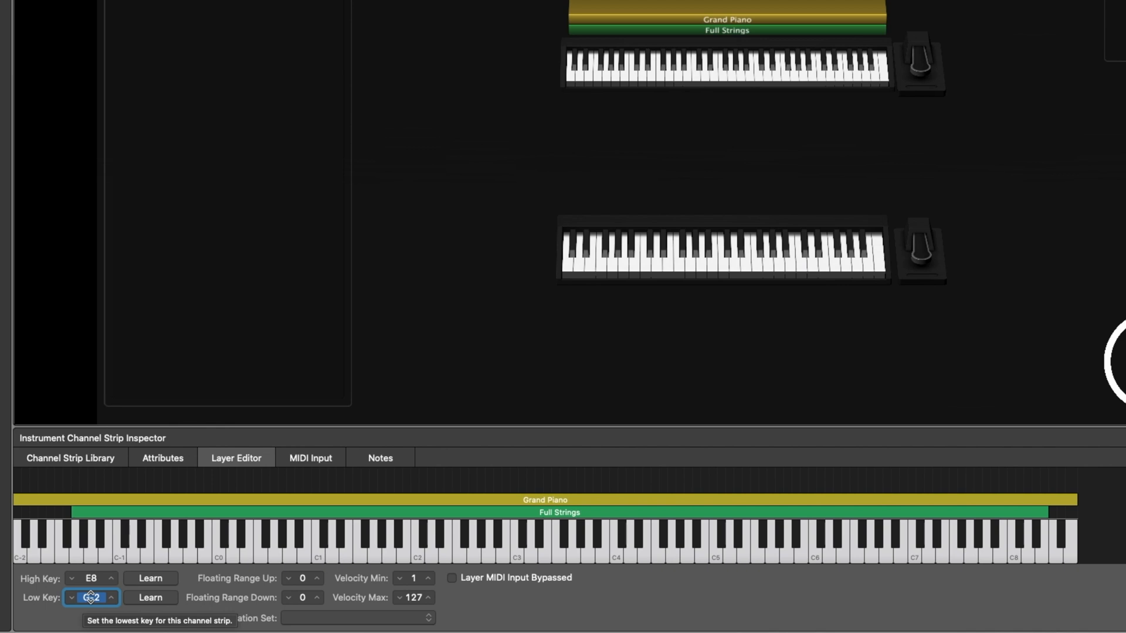
Enter C3 as the Full Strings Low Key in the Layer Editor
click(92, 597)
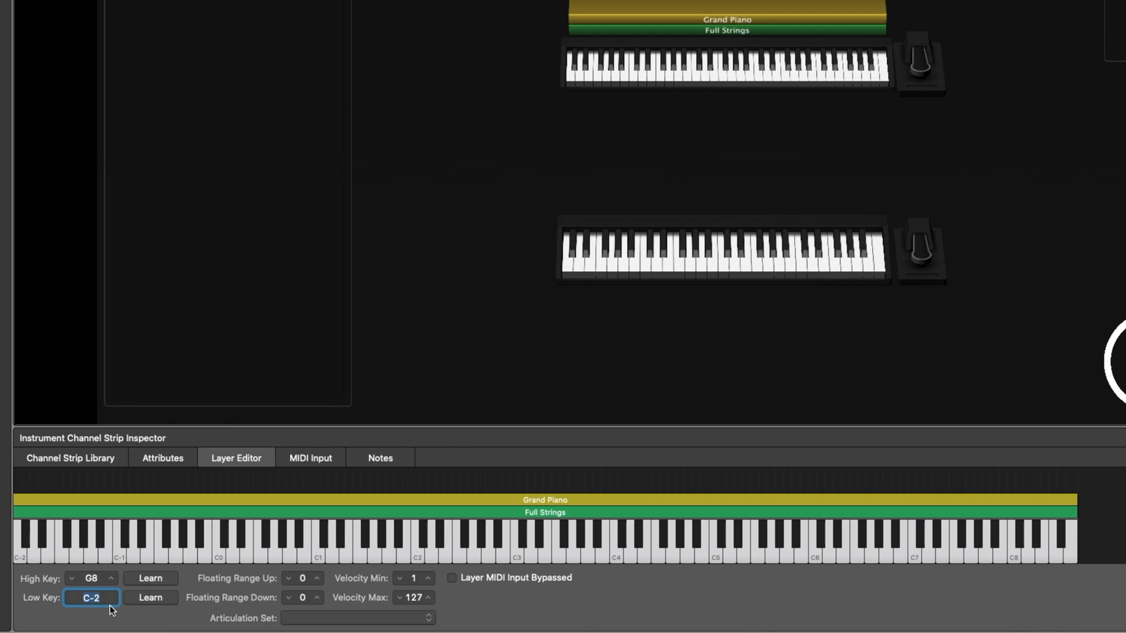
text(C3)
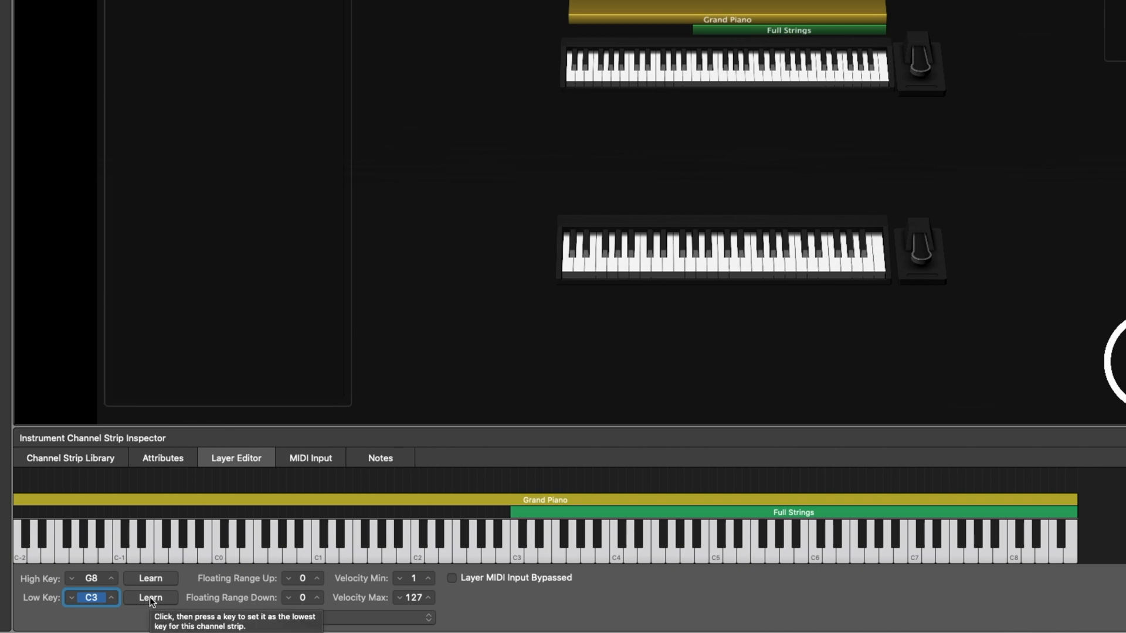
Cancel Low Key Learn, then Learn Grand Piano's High Key, setting it to B3
click(151, 597)
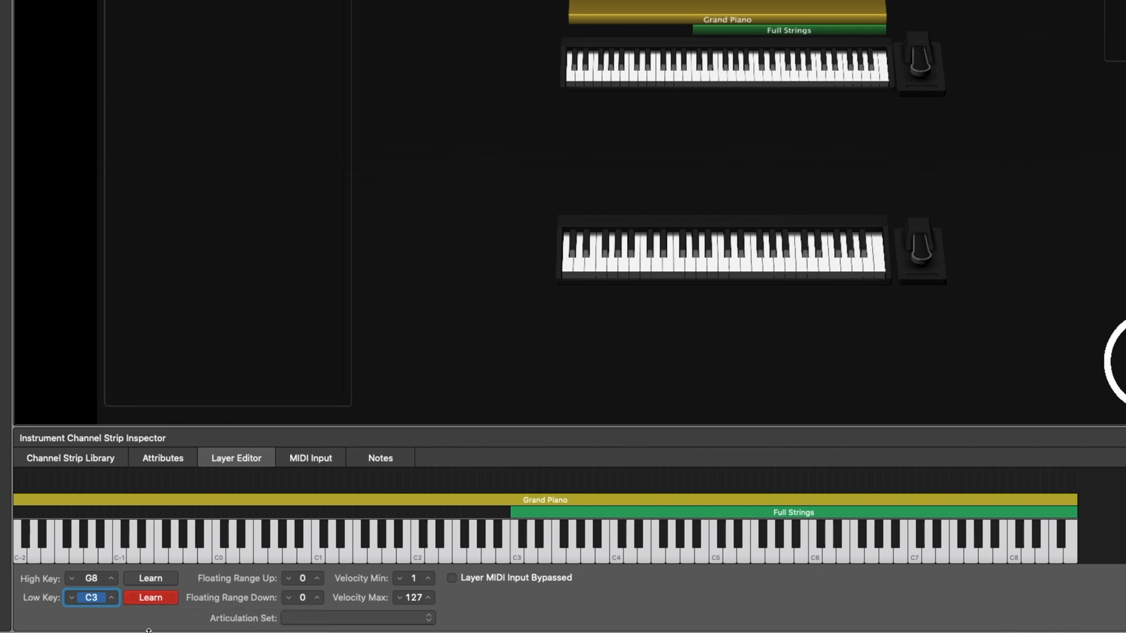
click(150, 598)
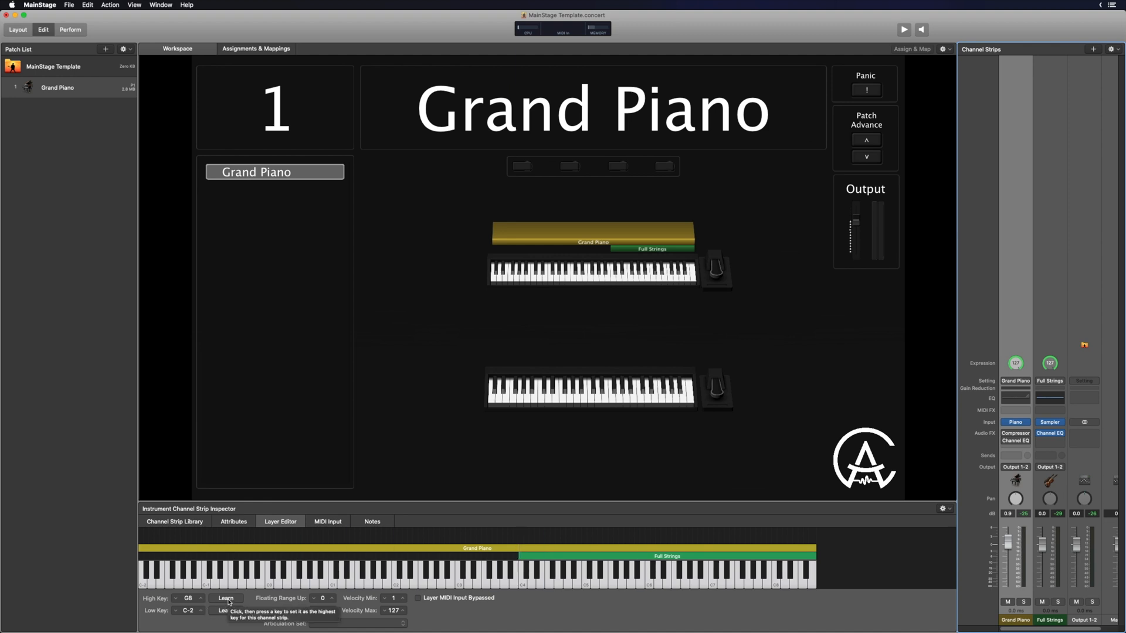
click(226, 598)
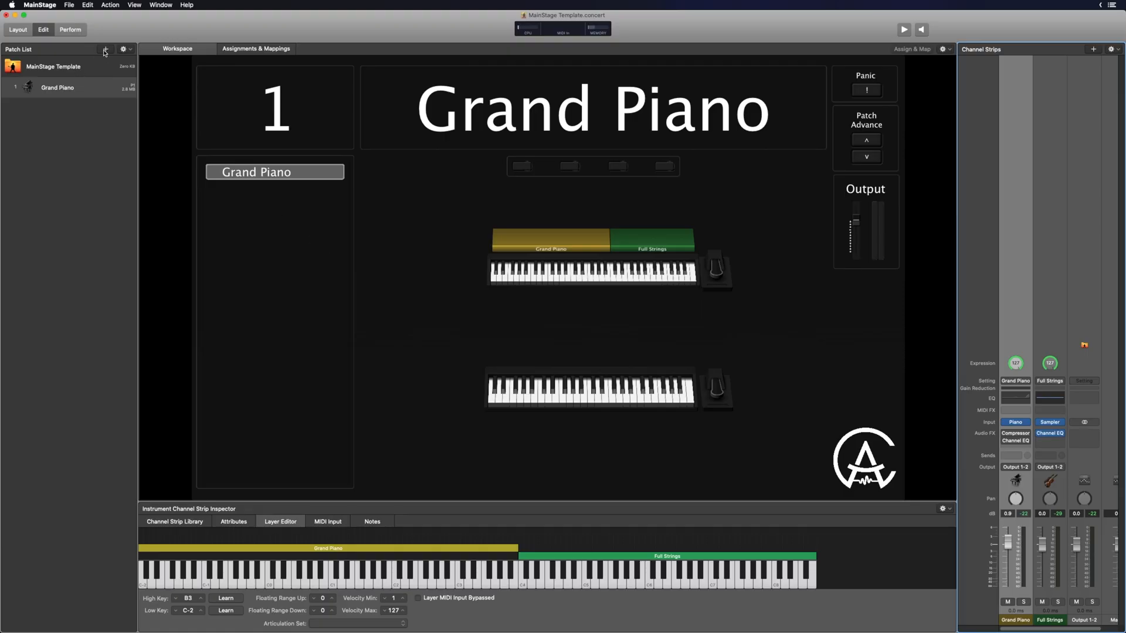
Add a new patch containing a Software Instrument channel strip
click(106, 49)
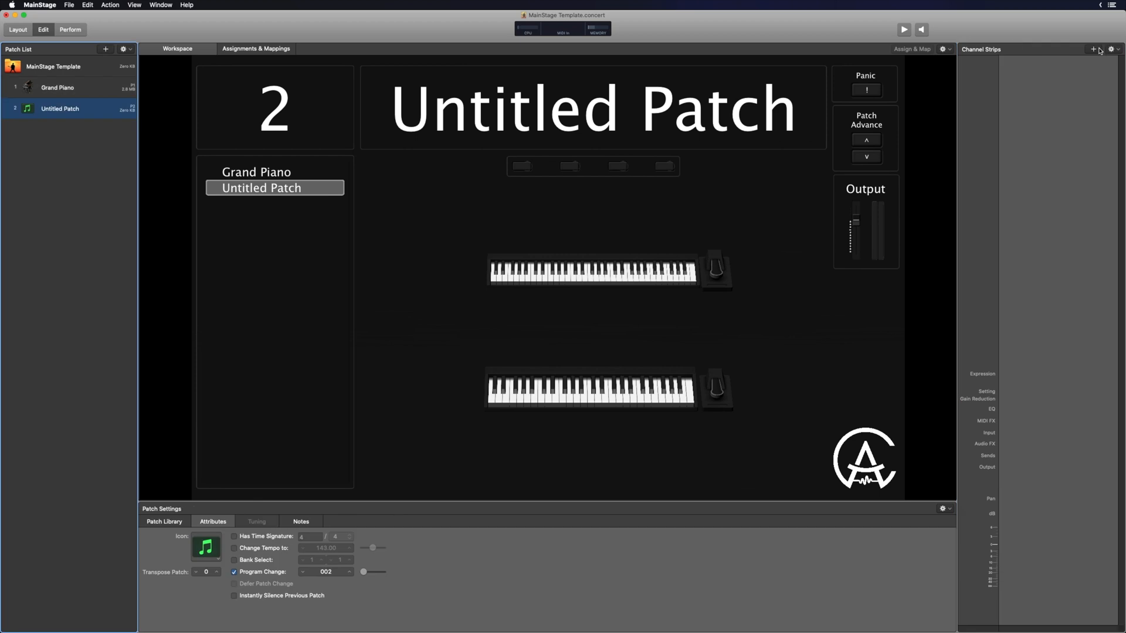
click(1094, 48)
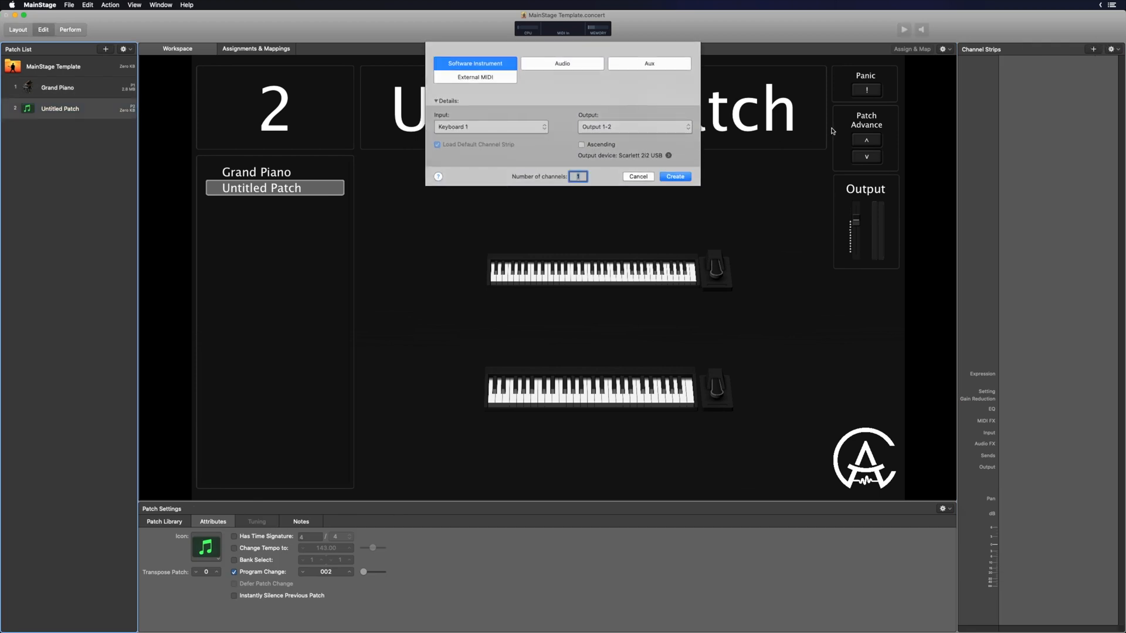
click(673, 177)
text(c)
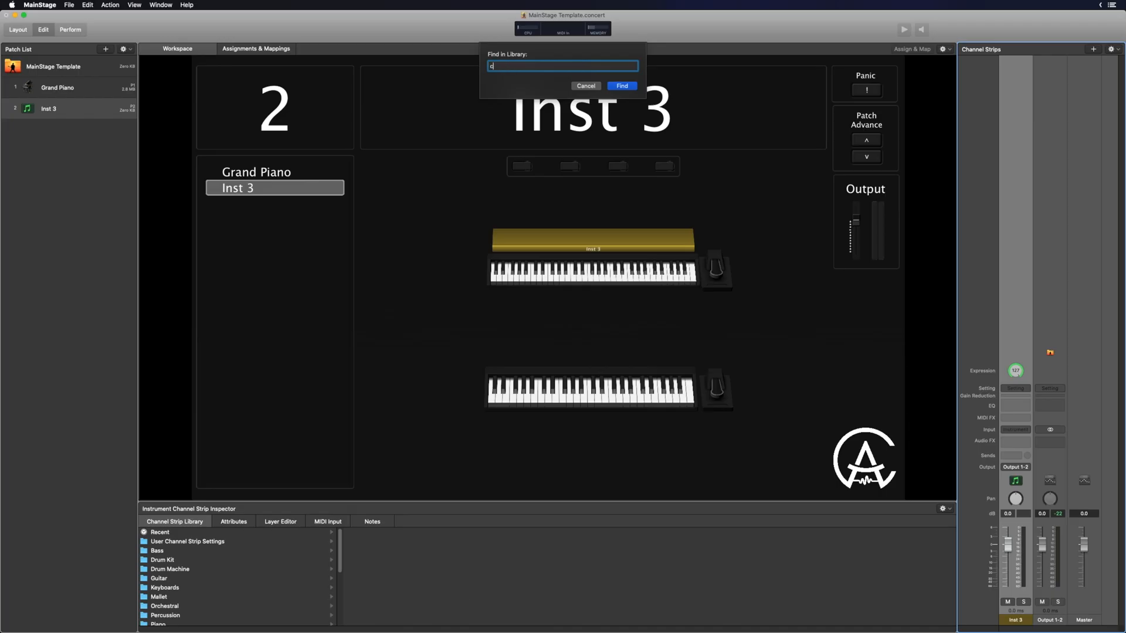
Search the library for 'choir' and load the Church Choir sound
text(hoir)
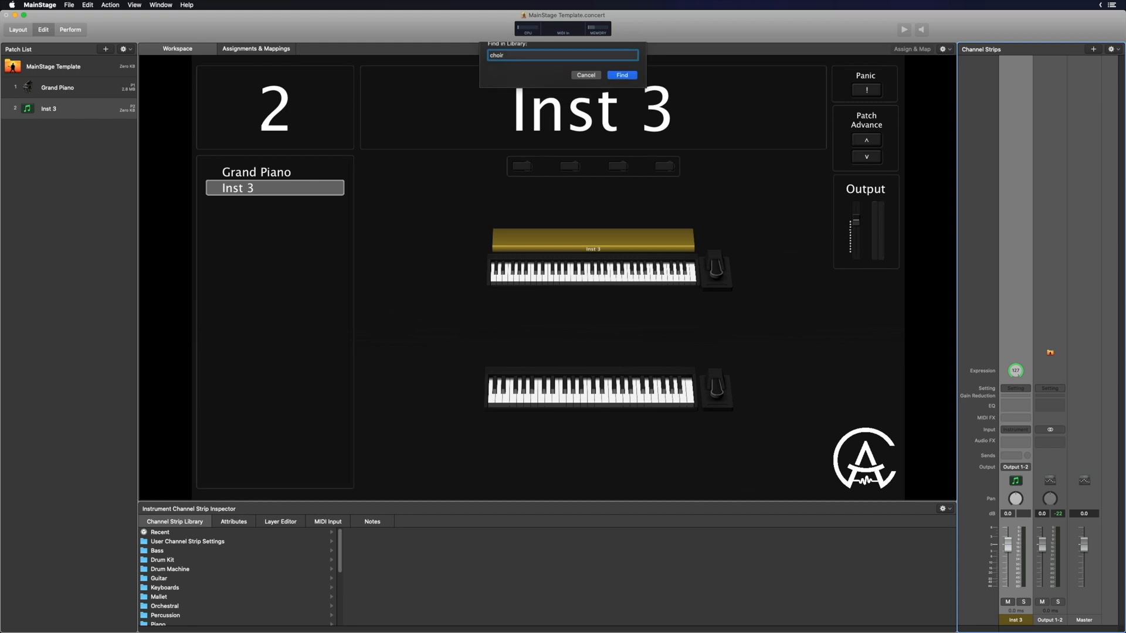
click(620, 74)
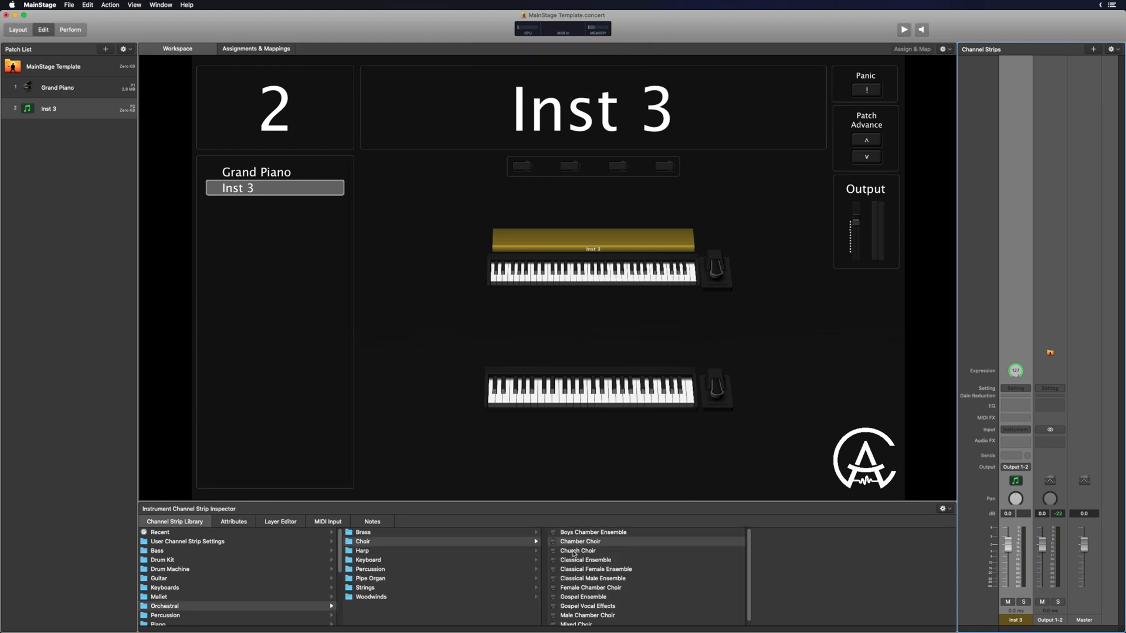
click(58, 87)
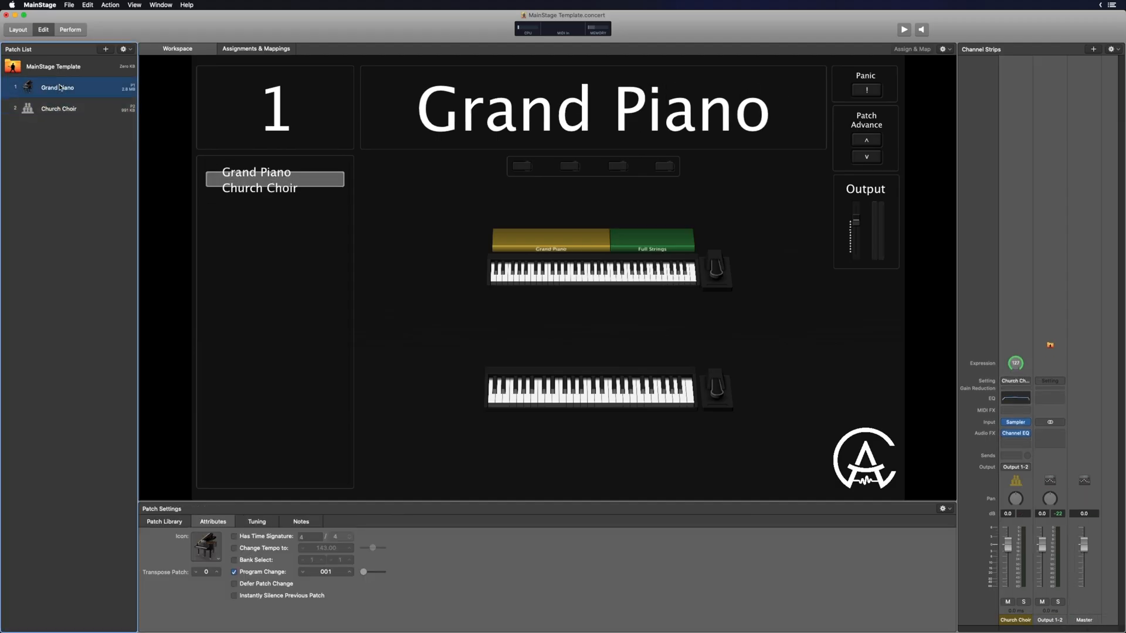
Select the Grand Piano patch in the Patch List
click(58, 108)
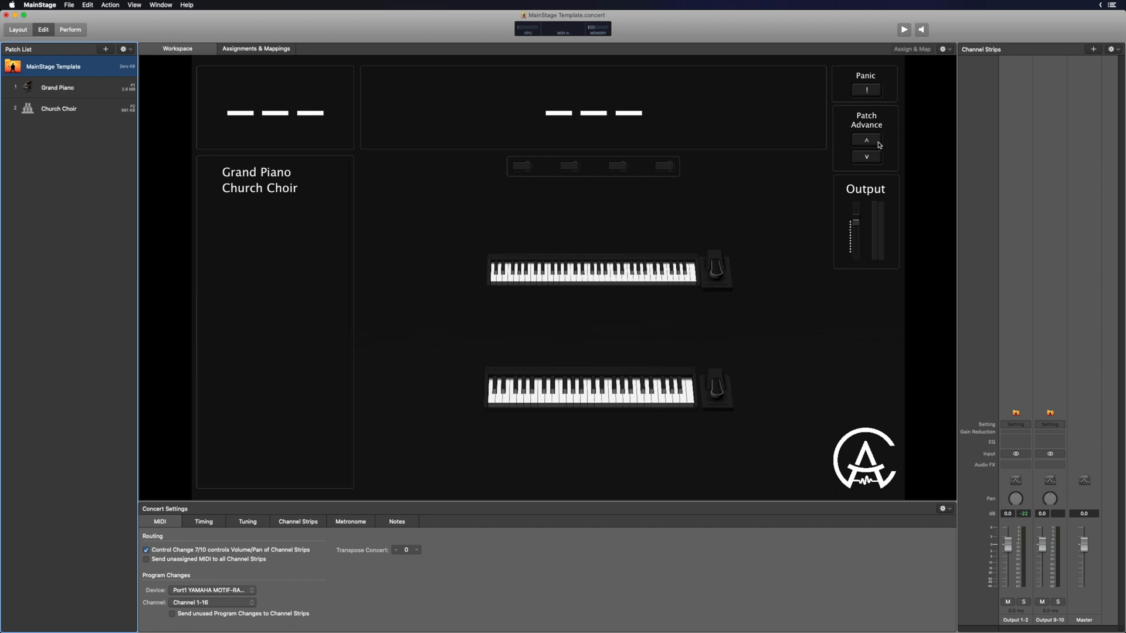
Select the concert's Patch Advance up button for mapping
click(866, 140)
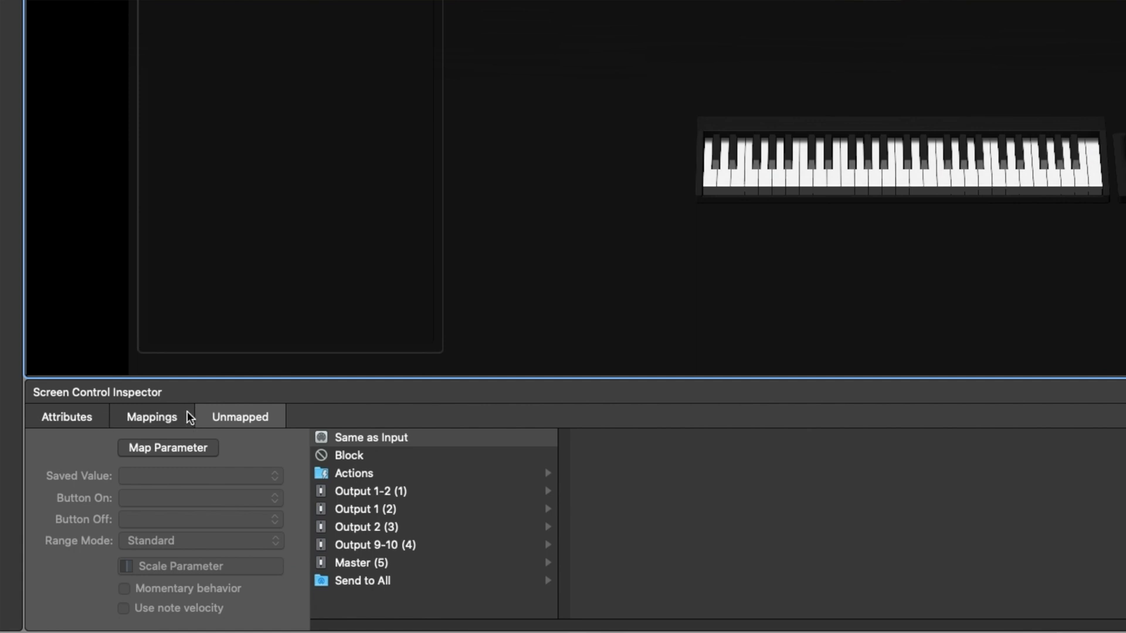
mouse_move(272, 417)
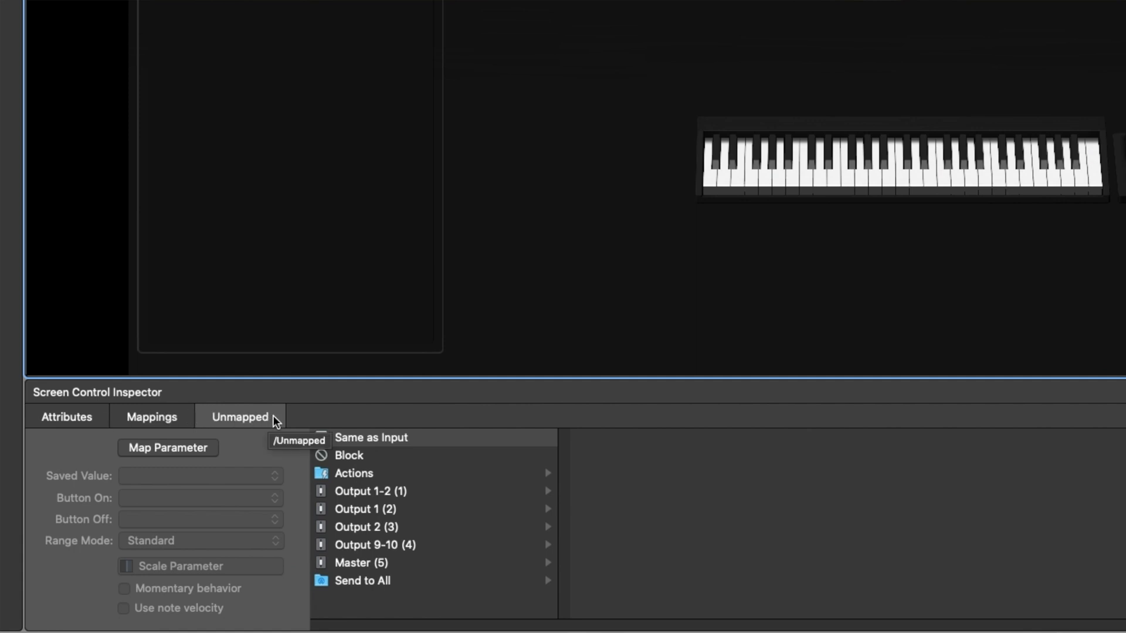
mouse_move(333, 476)
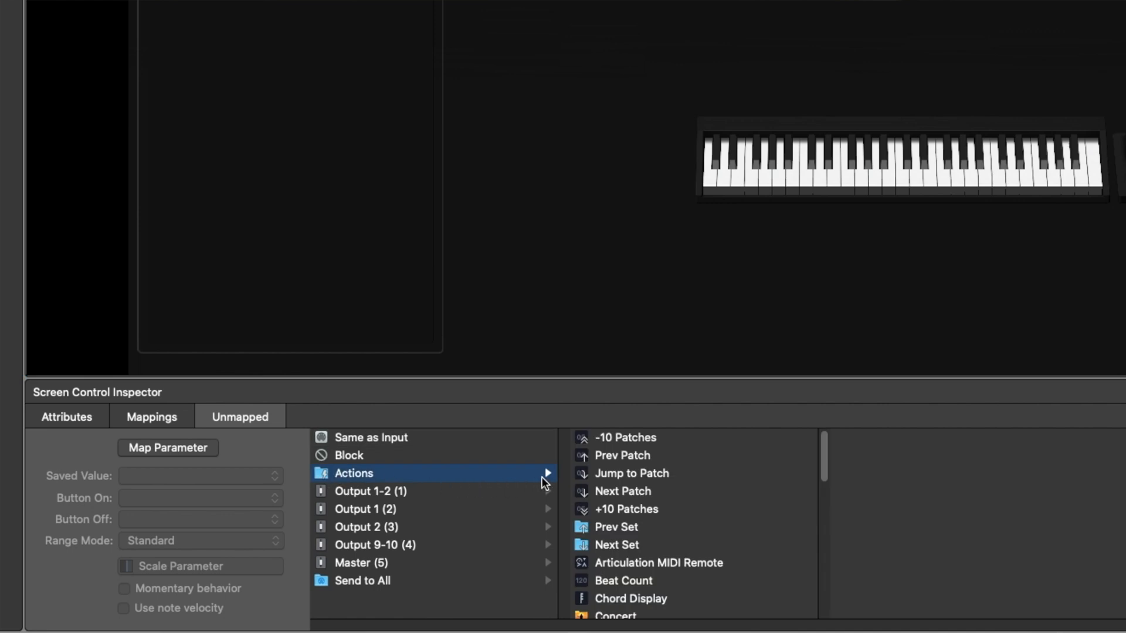
mouse_move(655, 463)
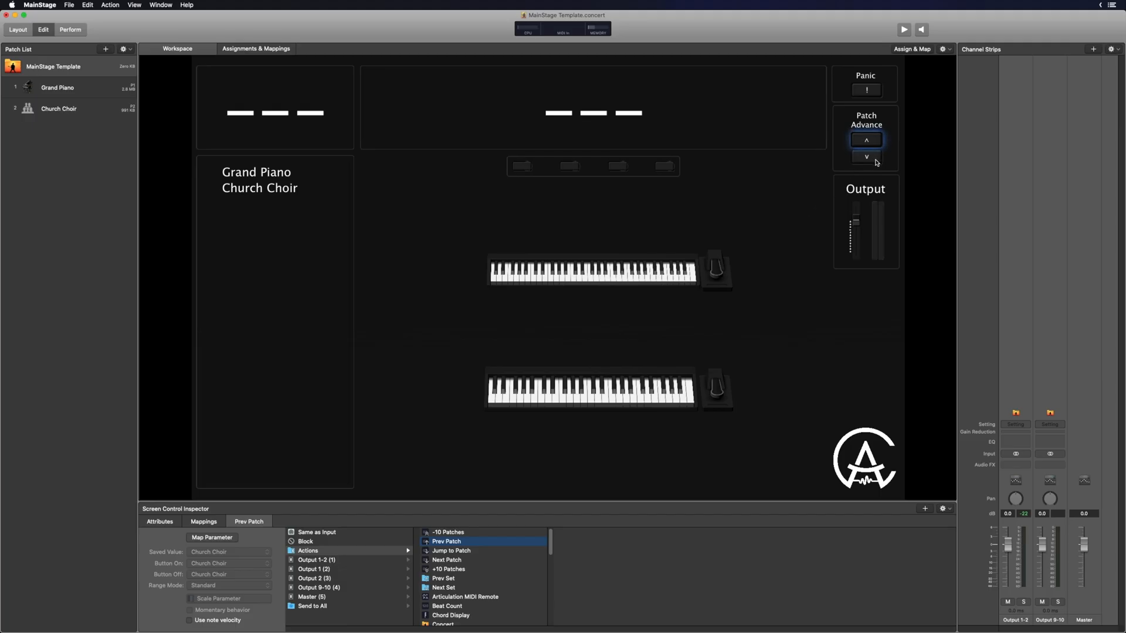
Map the Patch Advance down button to the Next Patch action
click(866, 157)
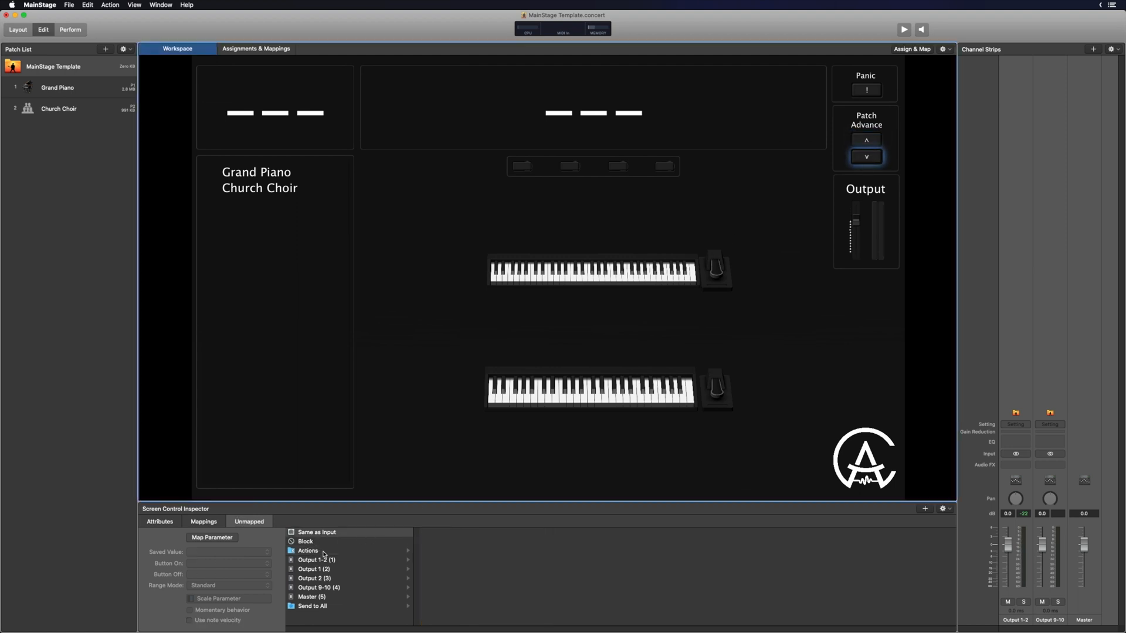
click(308, 550)
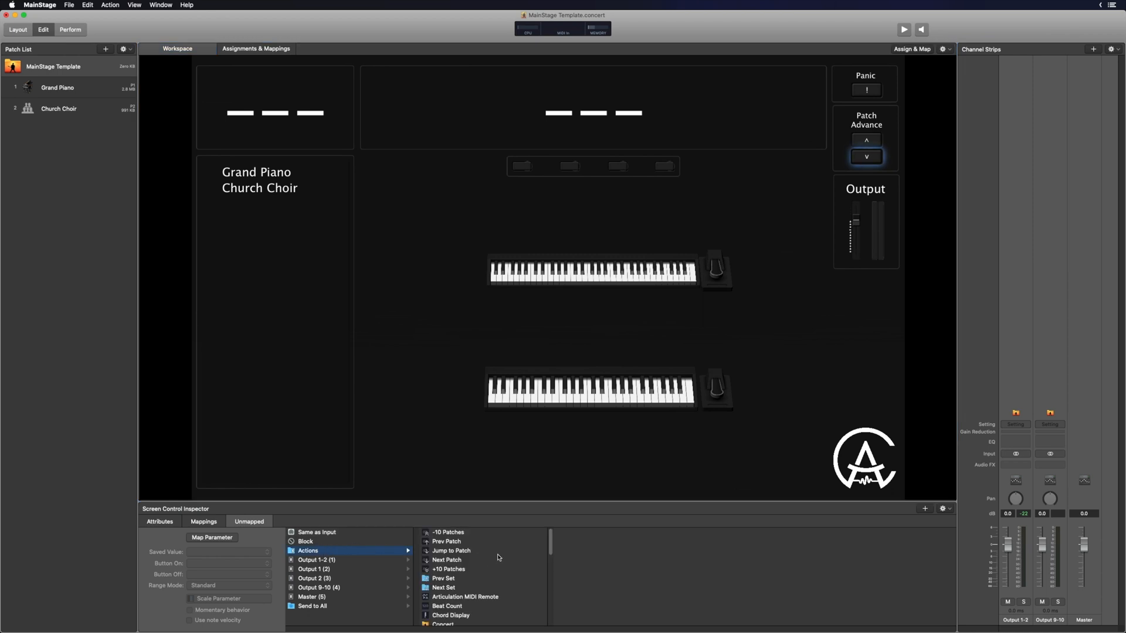
mouse_move(470, 561)
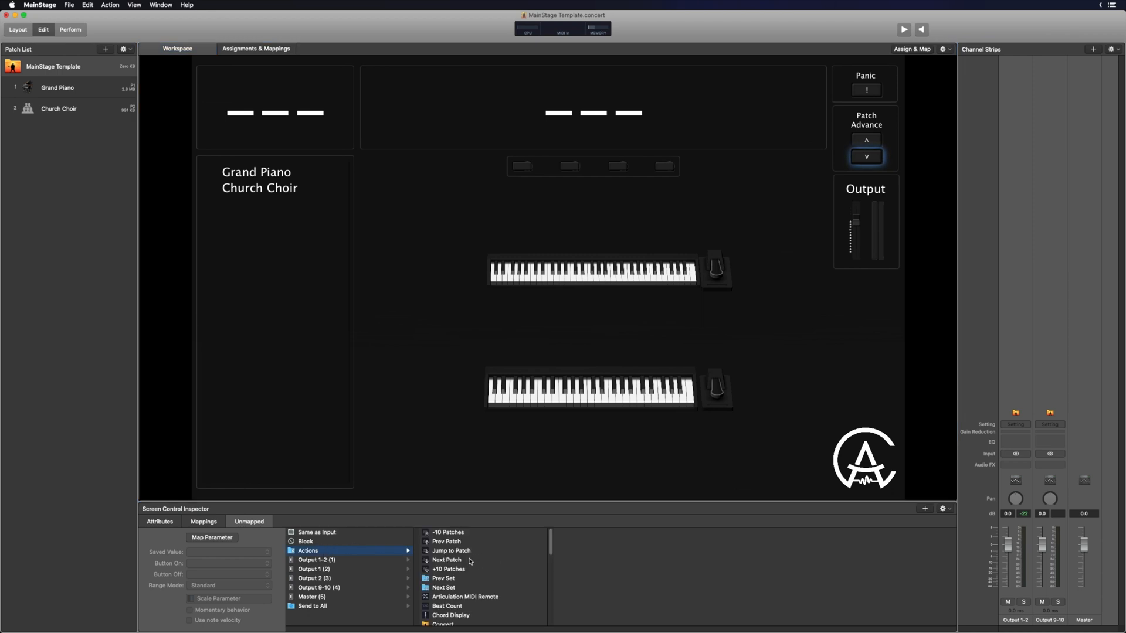
click(447, 560)
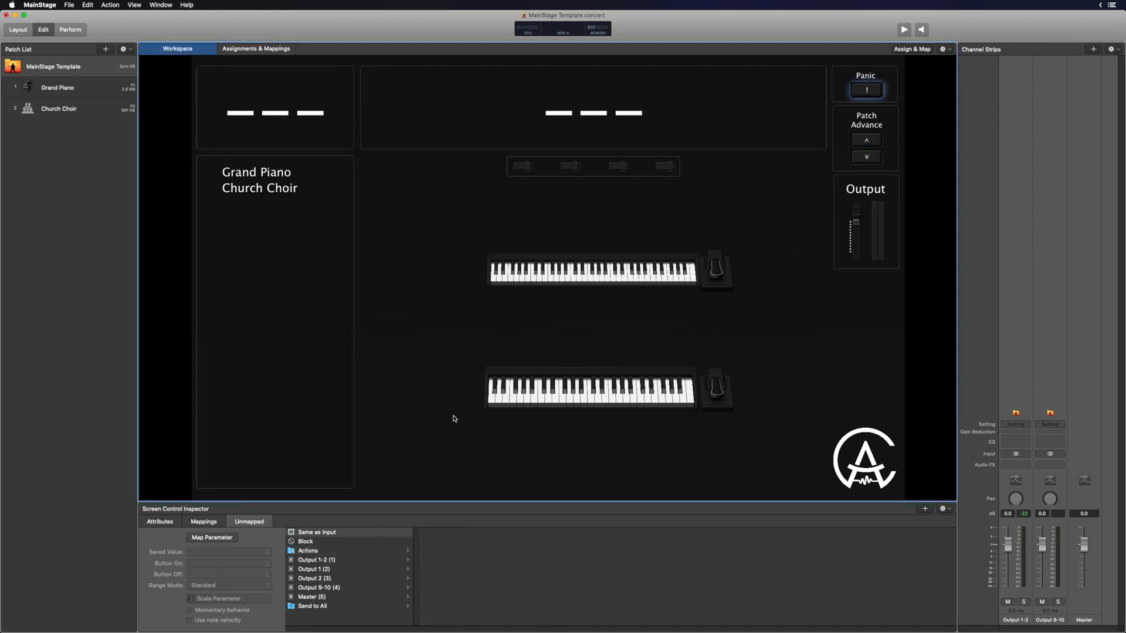
mouse_move(327, 554)
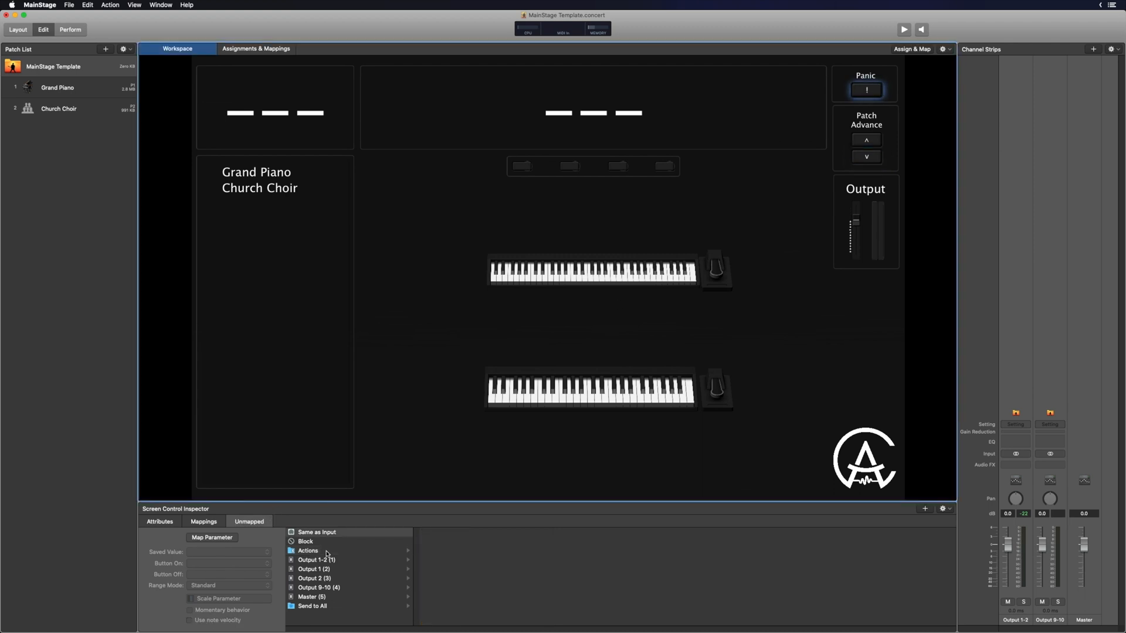